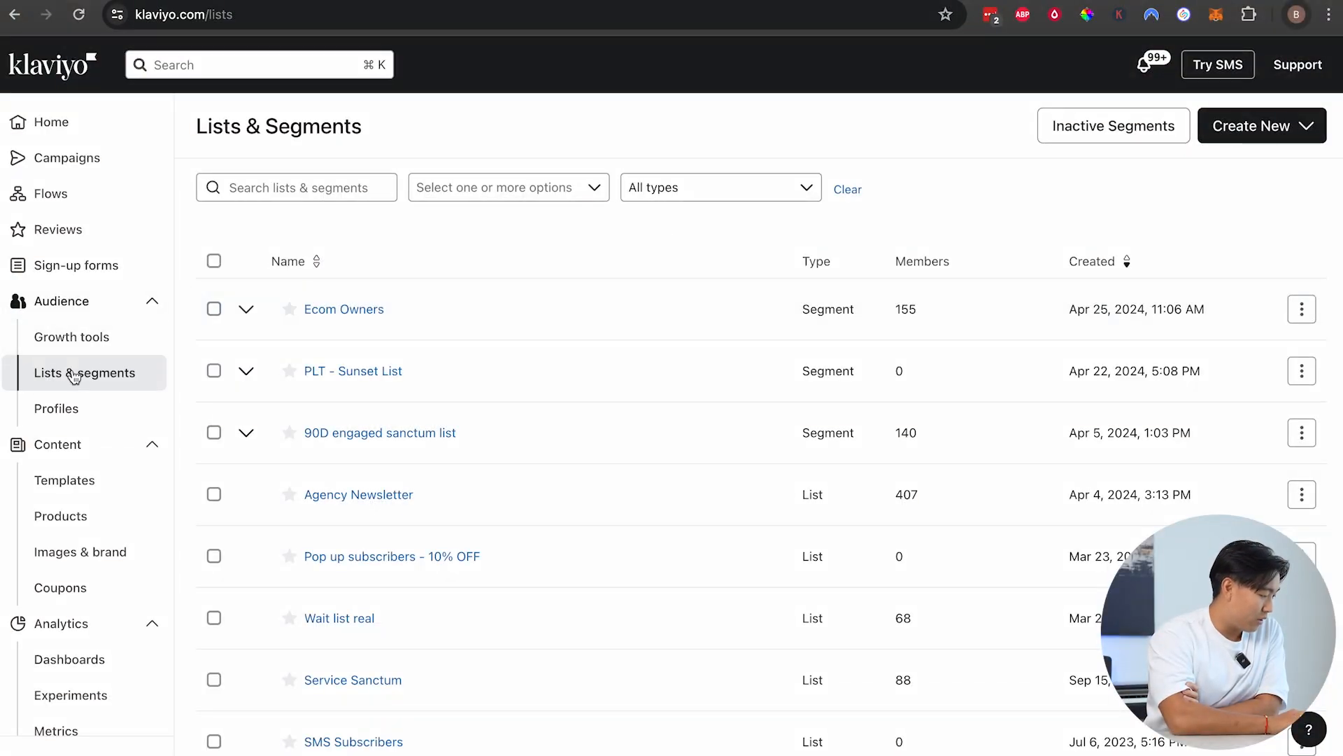
mouse_move(1251, 173)
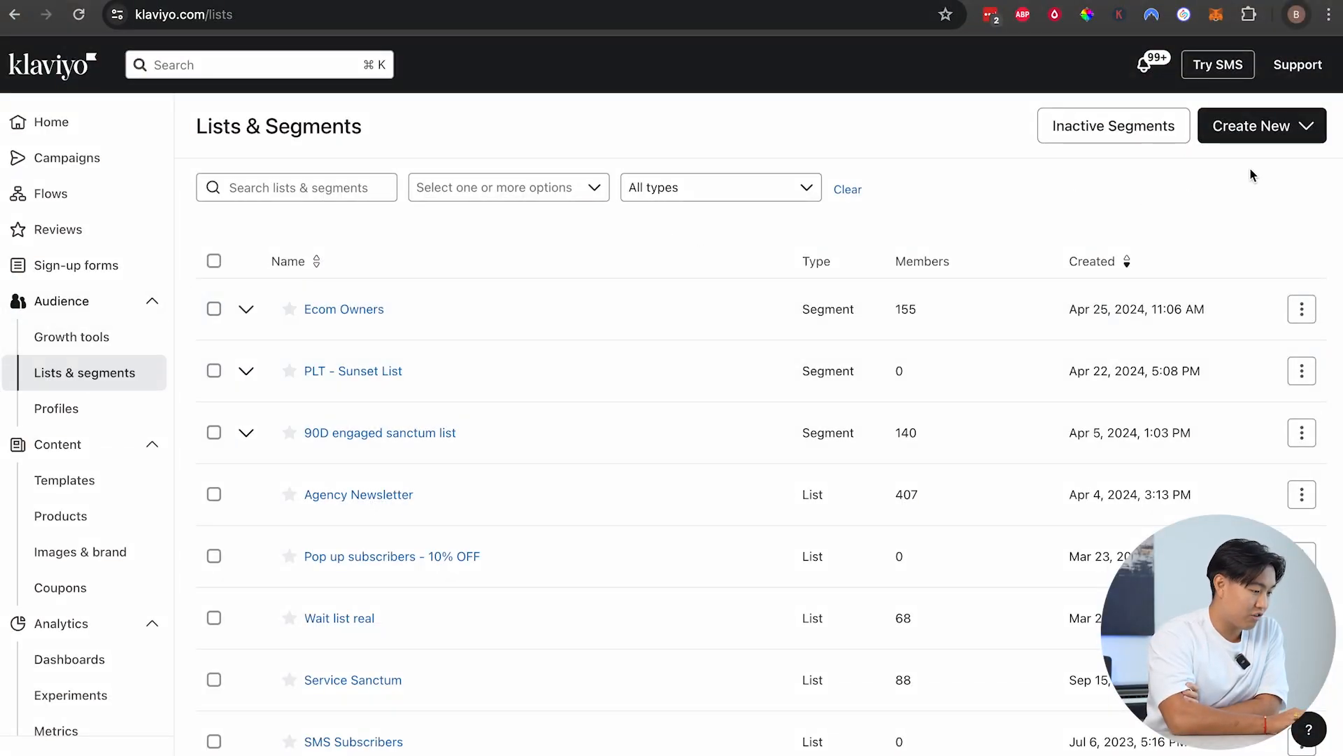
Step: Bring up the Create New options on the Lists & Segments page
click(1262, 126)
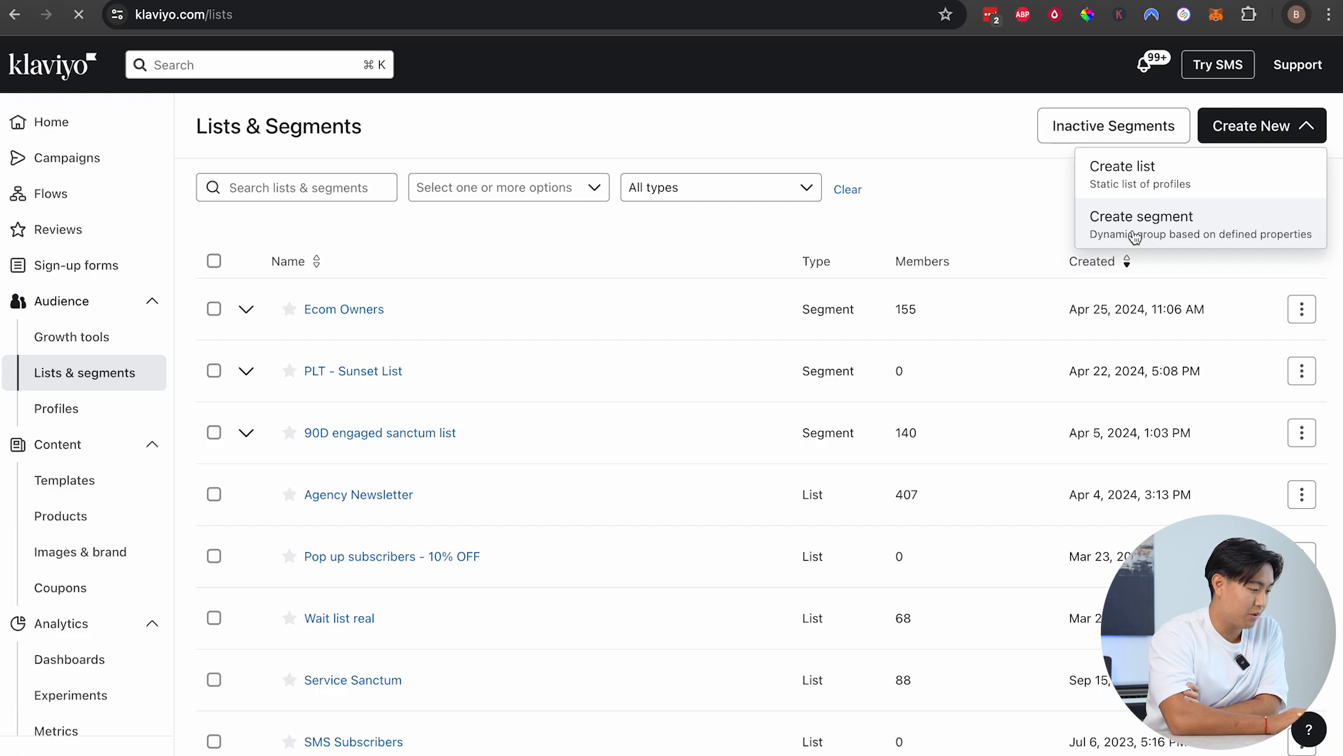
Step: Start a new segment named 'PLTHORA - Unengaged segment'
click(1142, 217)
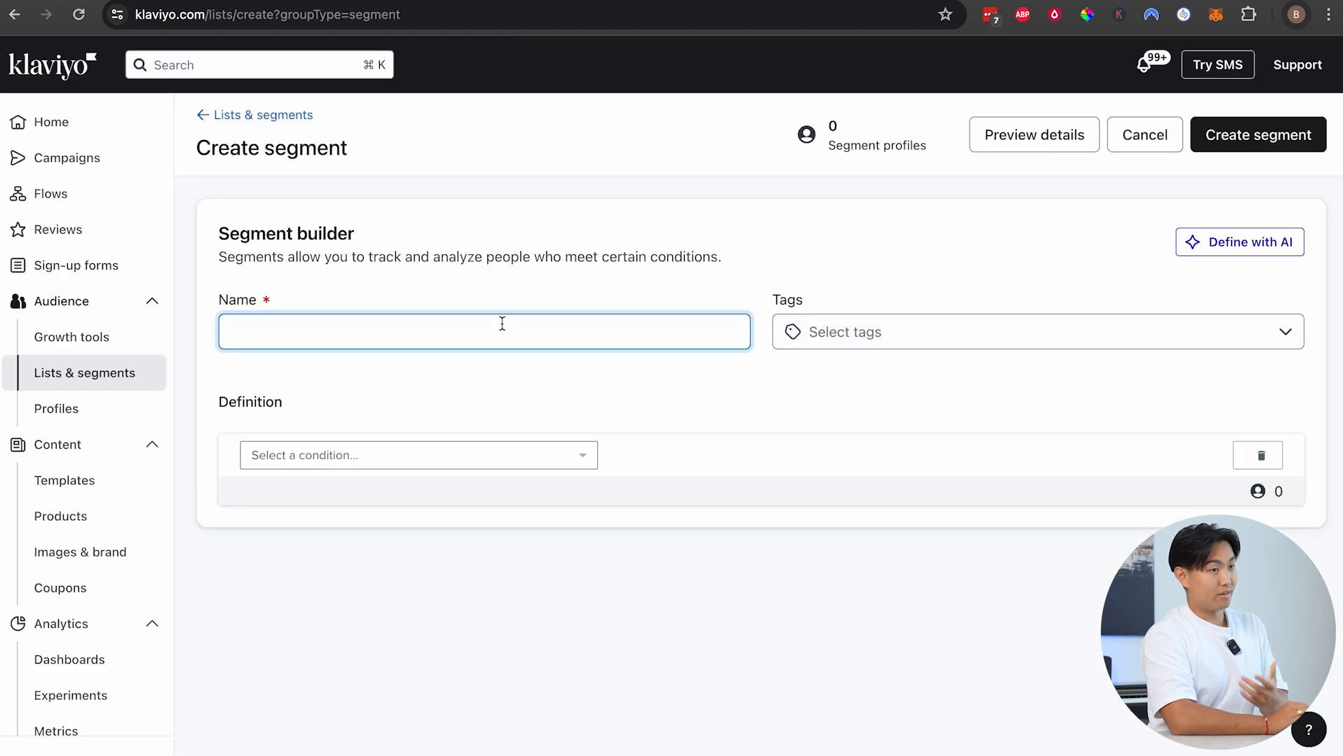
text(P)
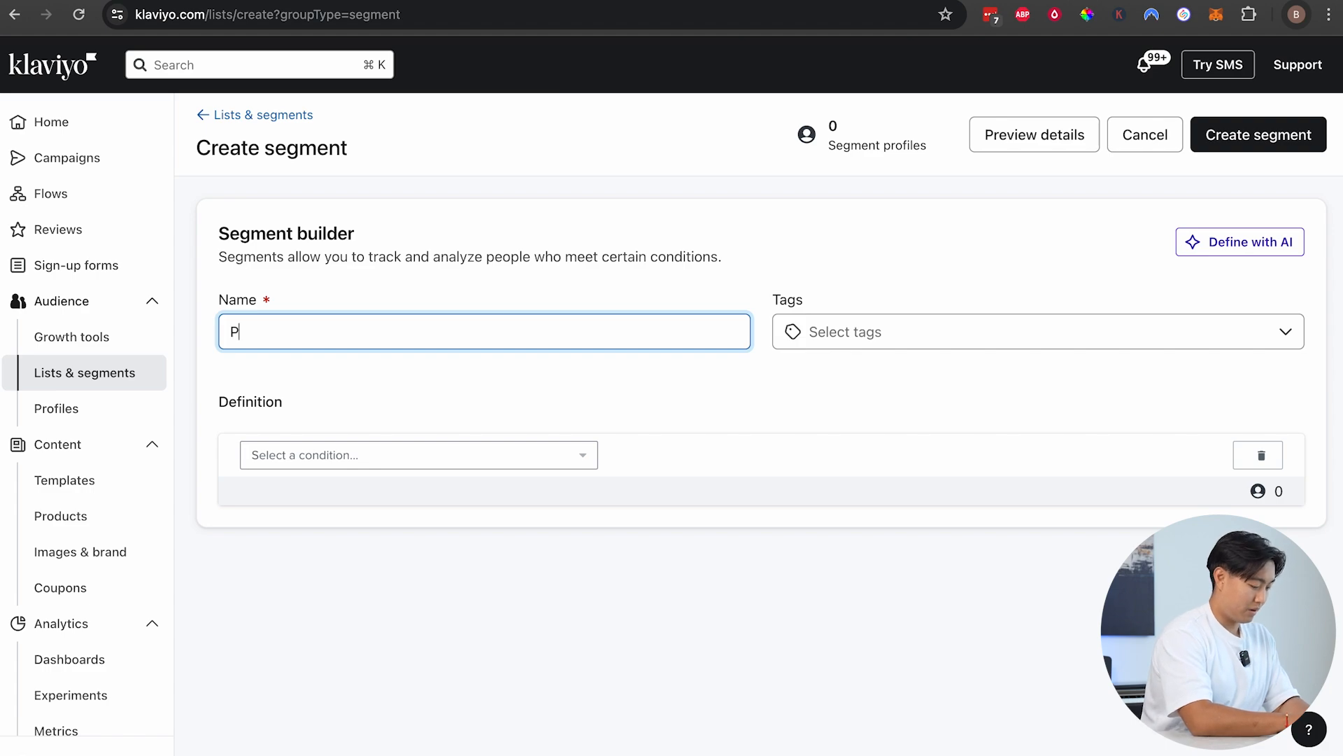
text(LTHORA - Unengaged segment)
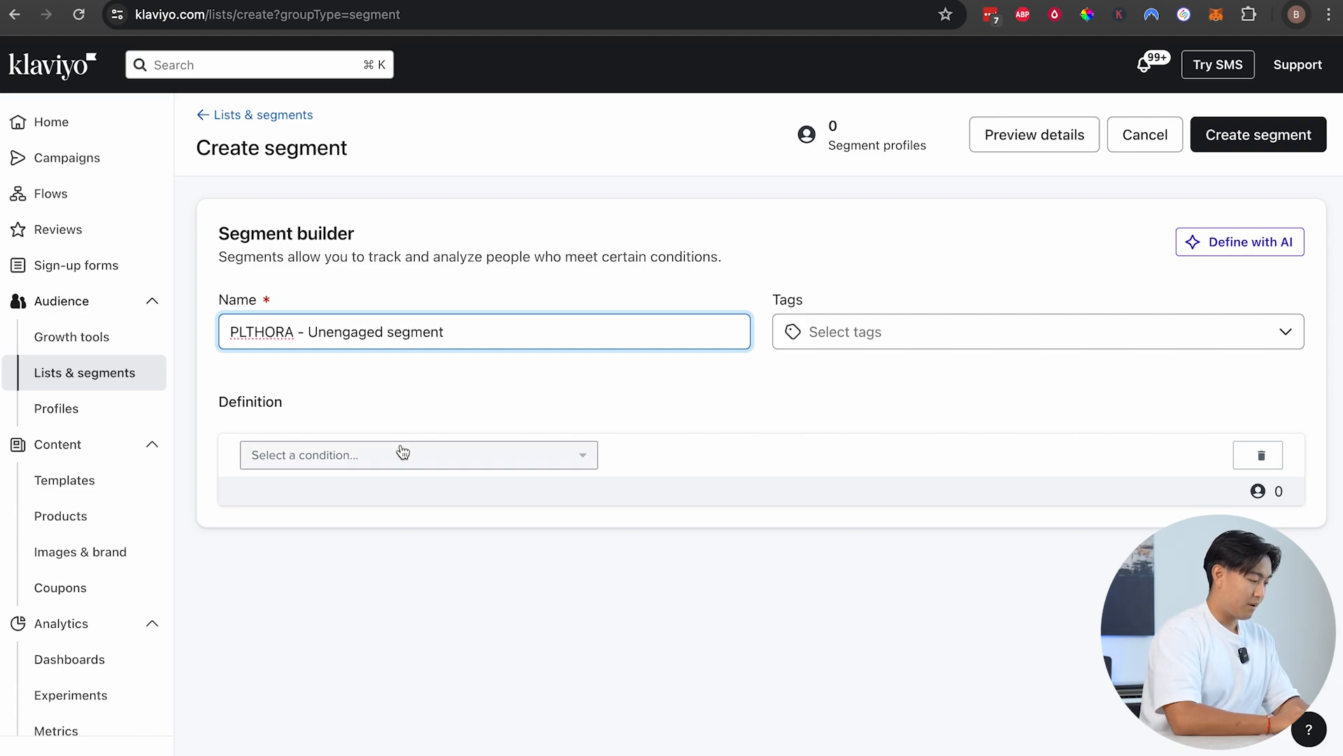
Step: Add the condition Received Email at least 20 times in the last 90 days, then AND
click(403, 455)
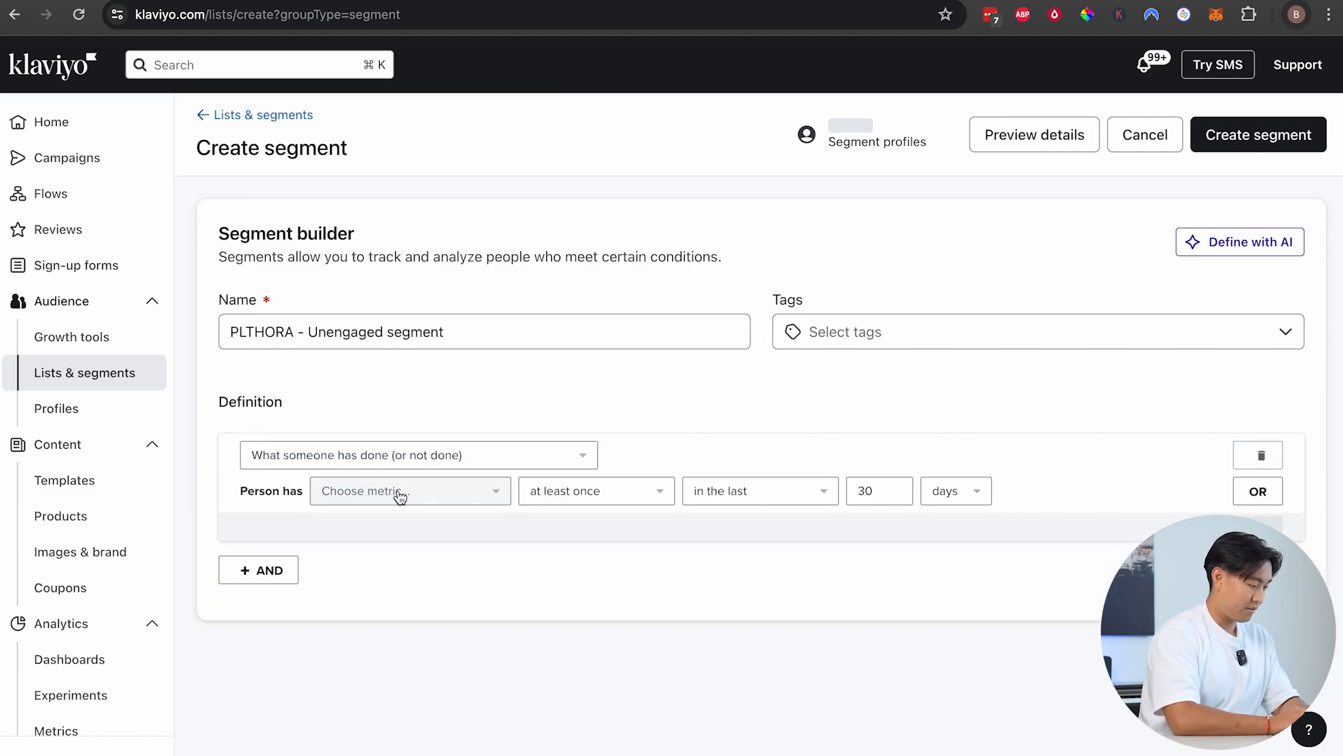
click(409, 491)
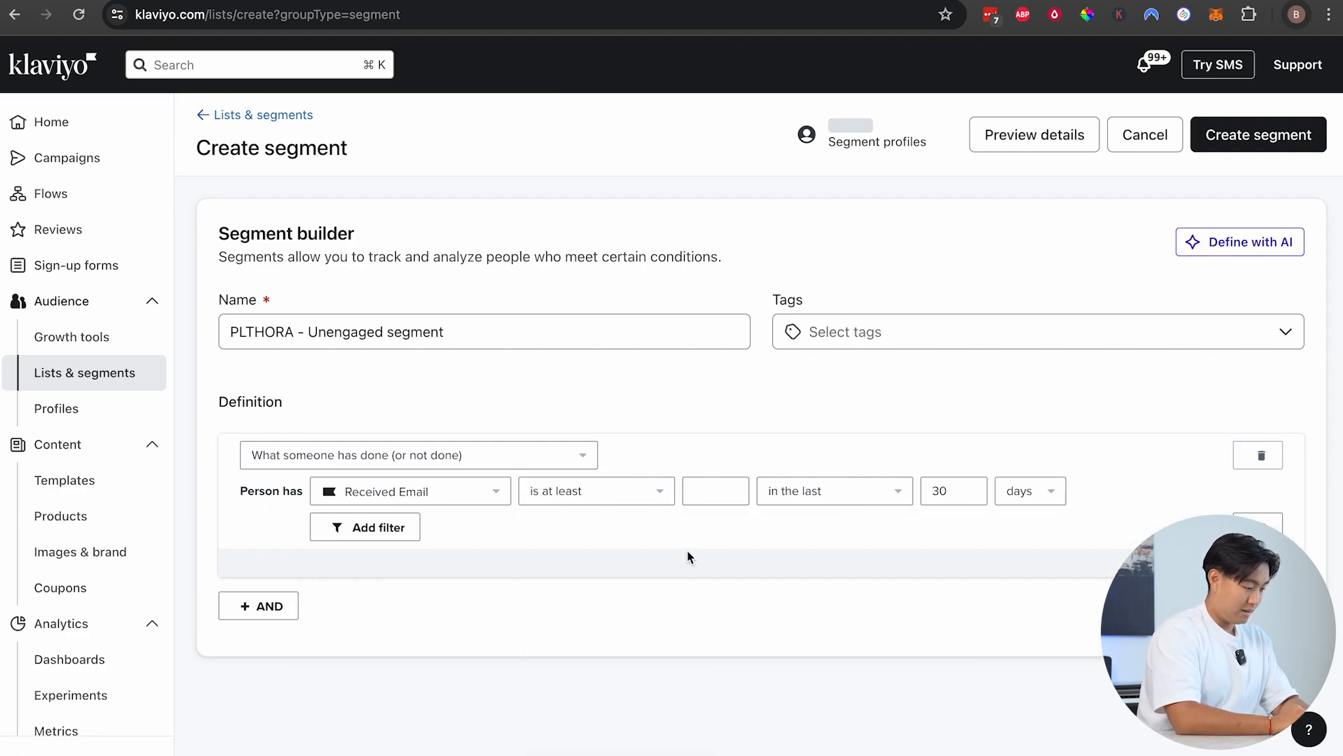
text(20)
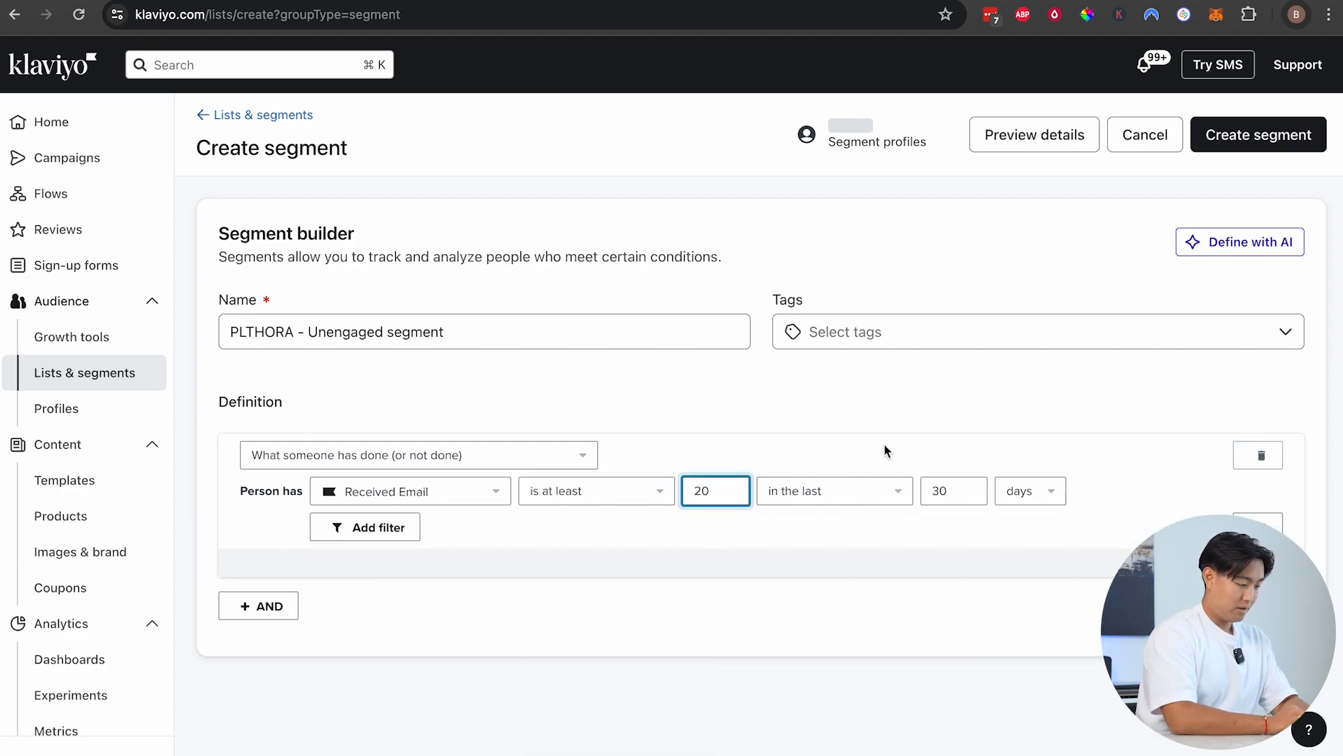
click(834, 491)
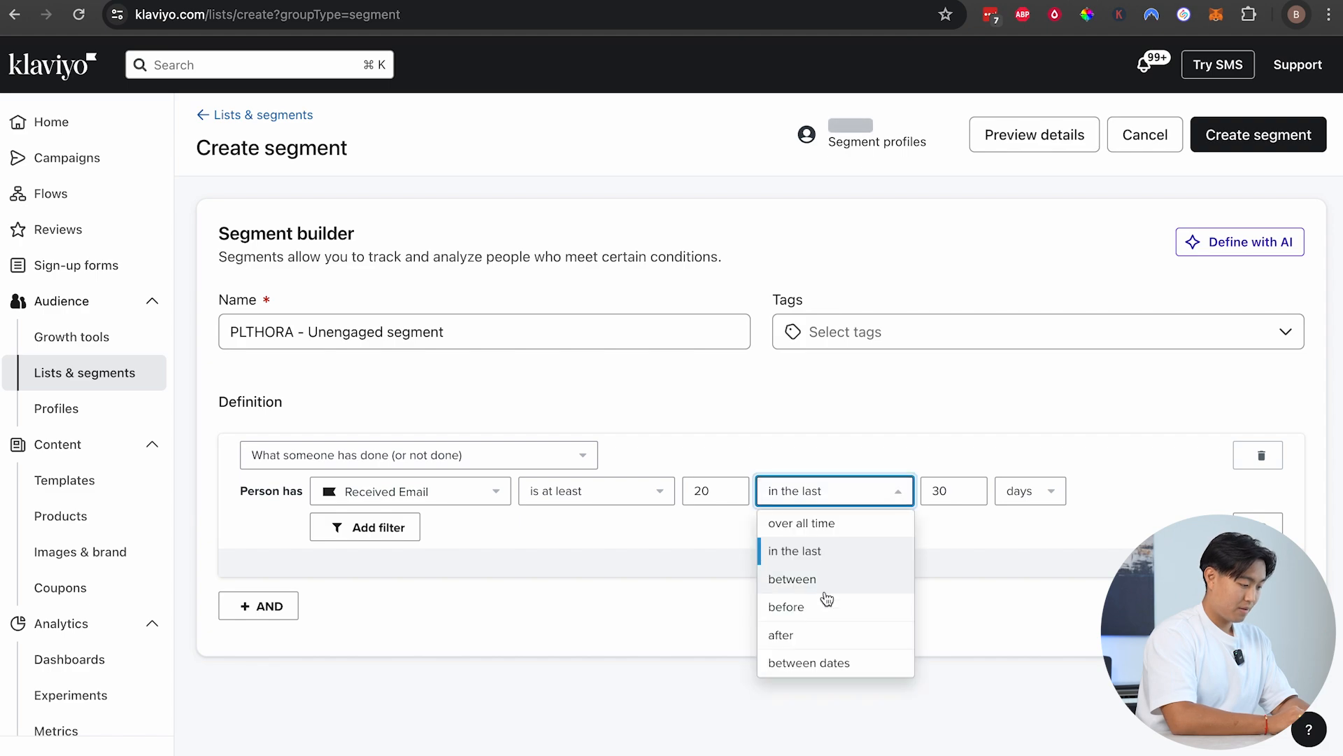
text(90)
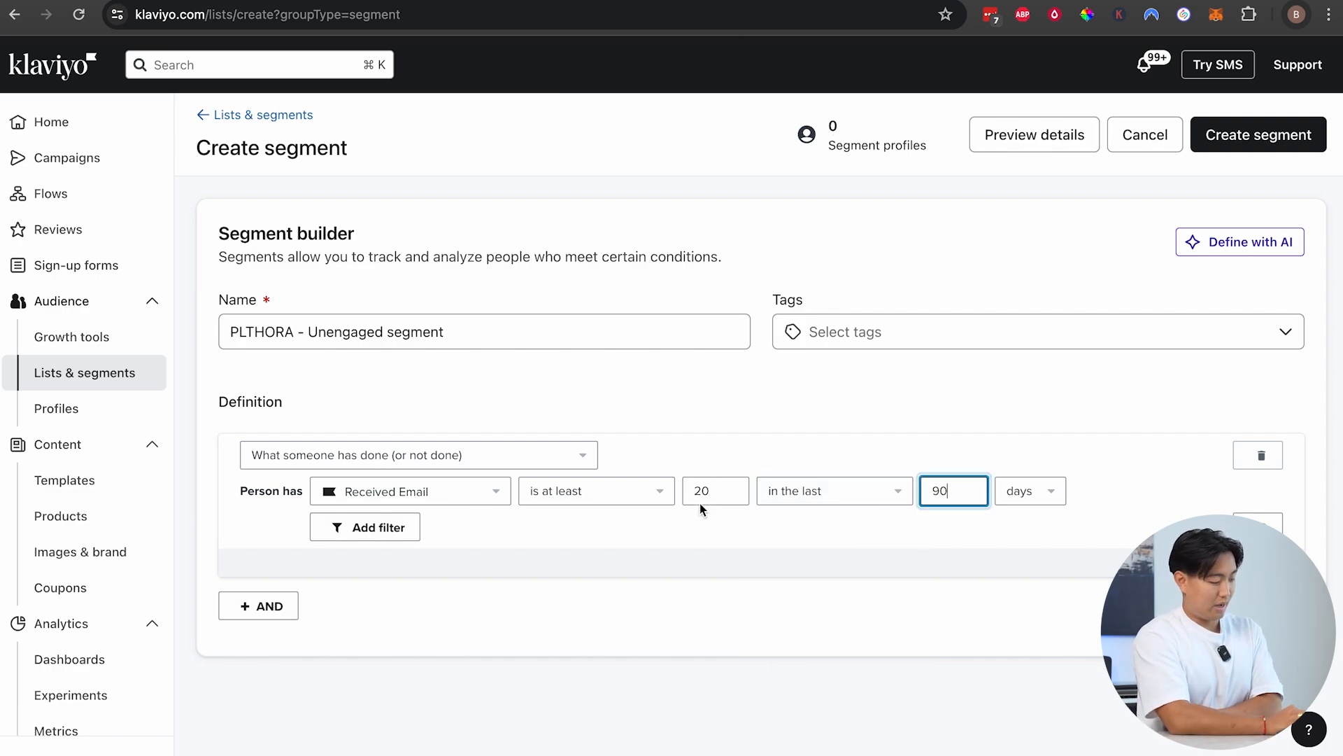
click(715, 492)
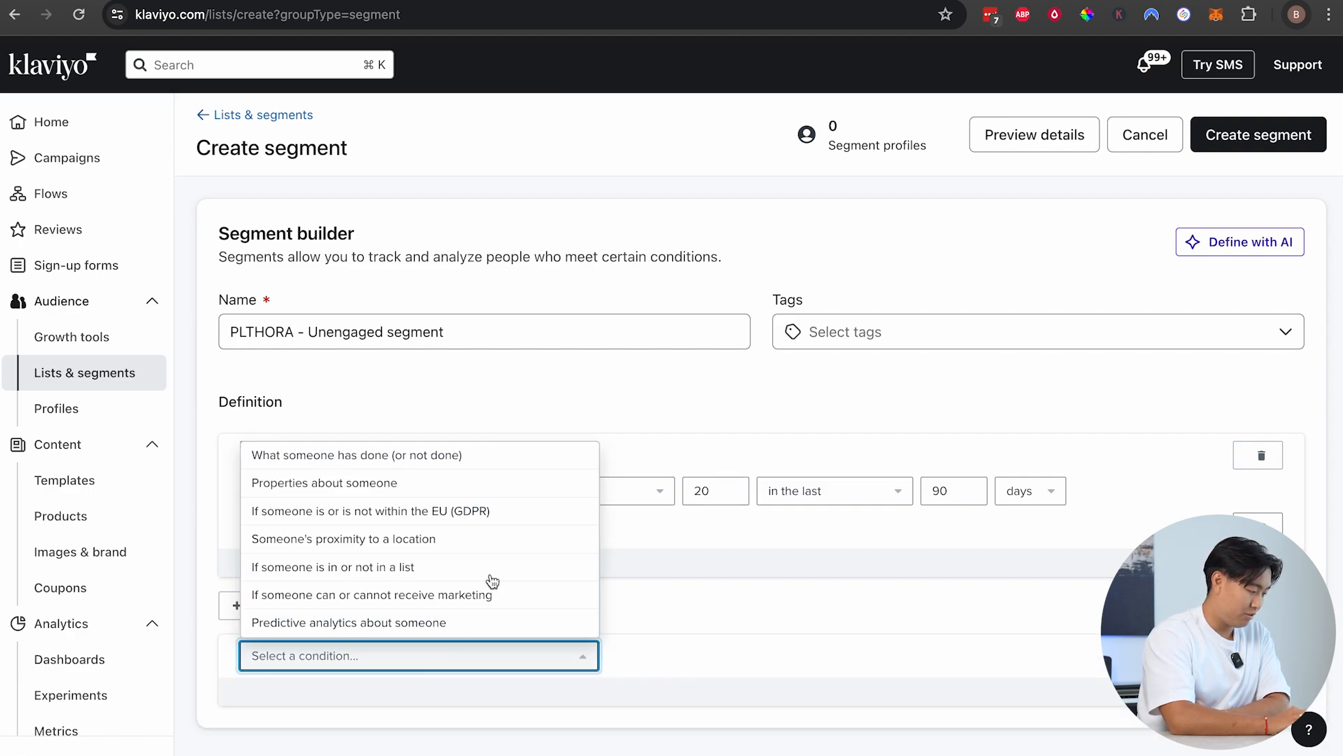
mouse_move(523, 467)
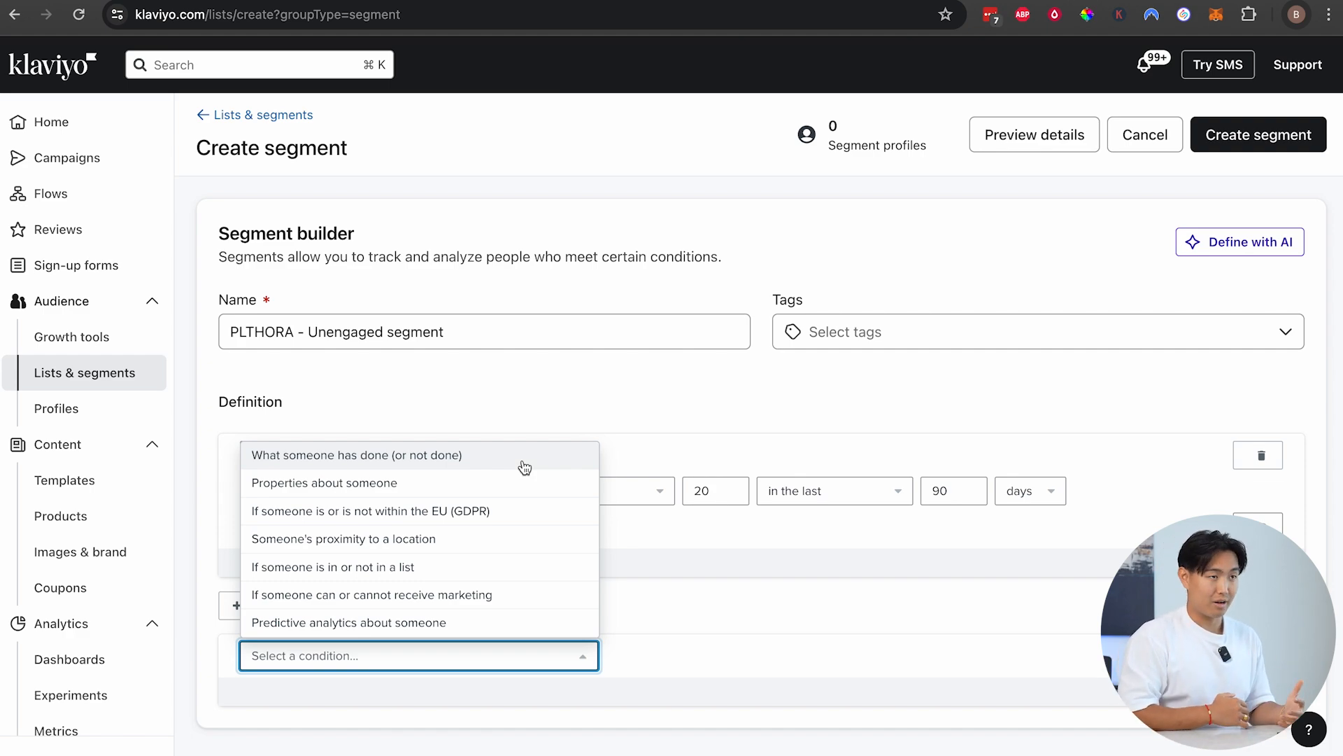
Step: Add the condition Opened Email zero times in the last 120 days
click(357, 456)
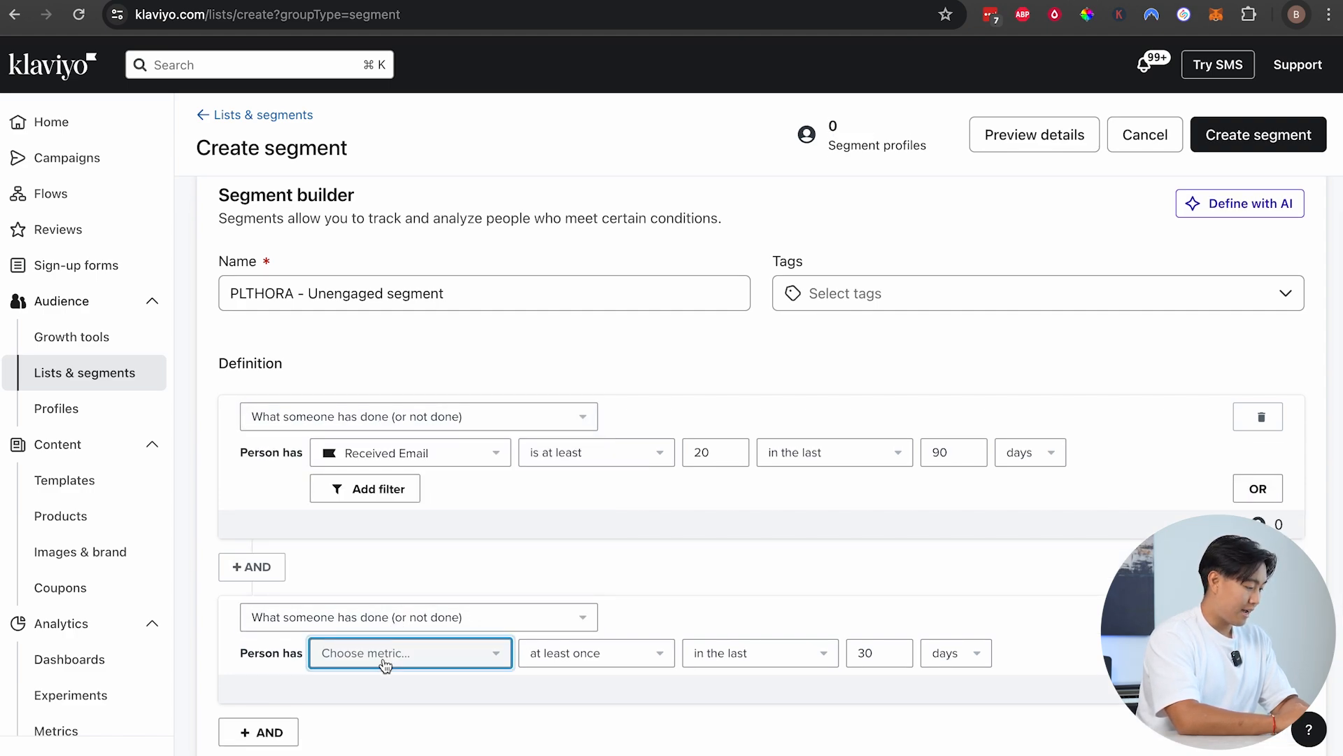
text(ope)
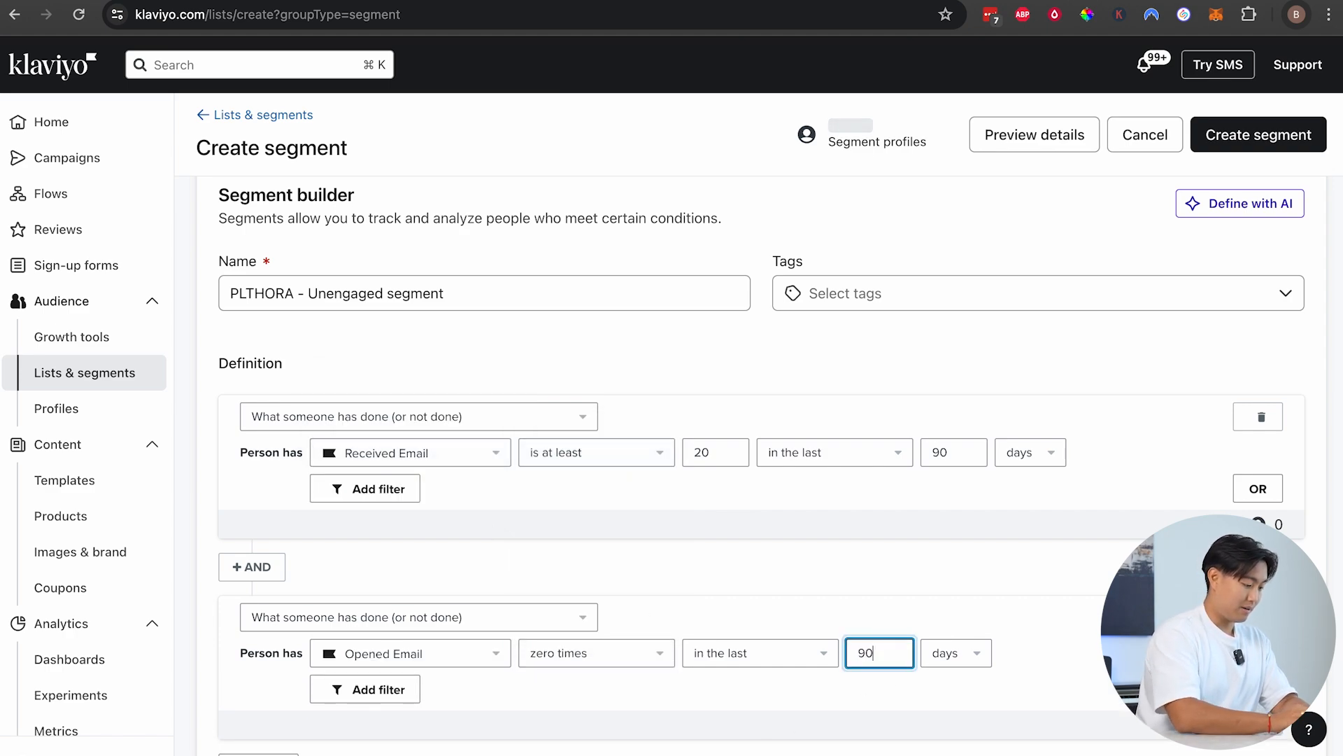
text(180)
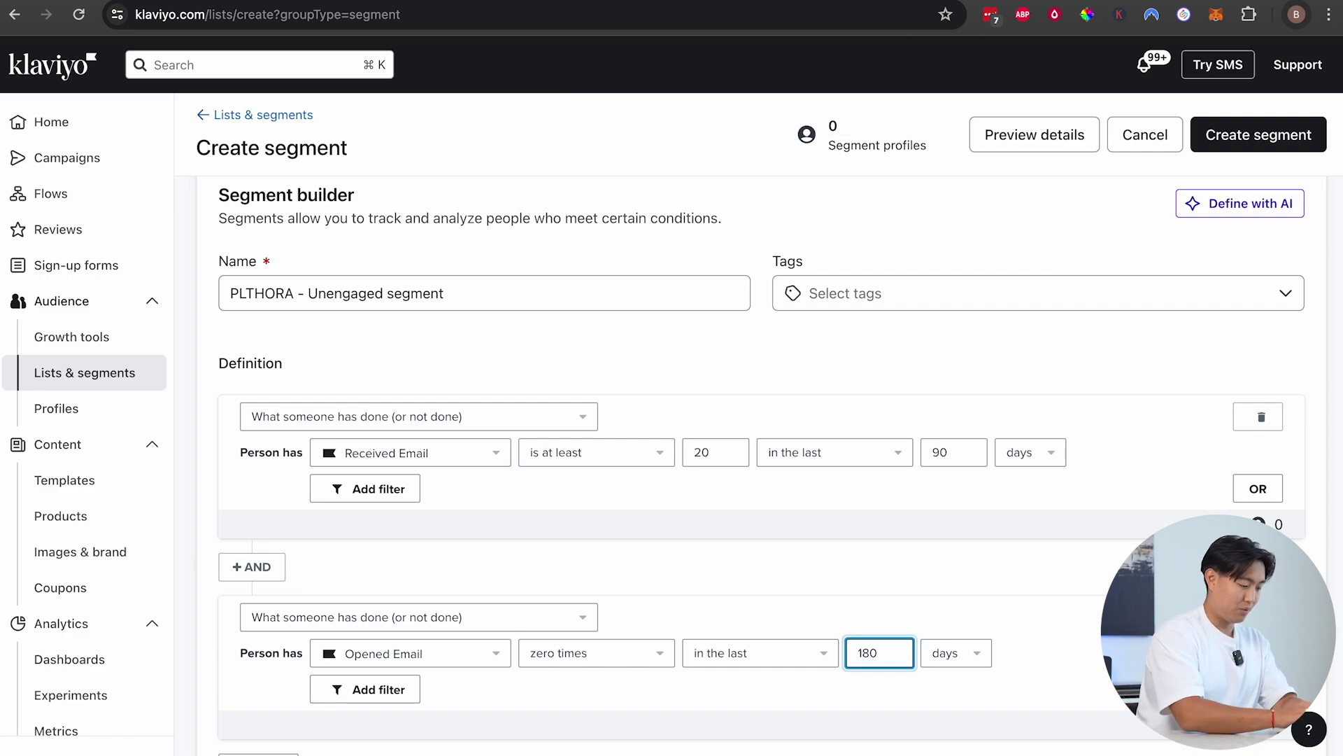
text(120)
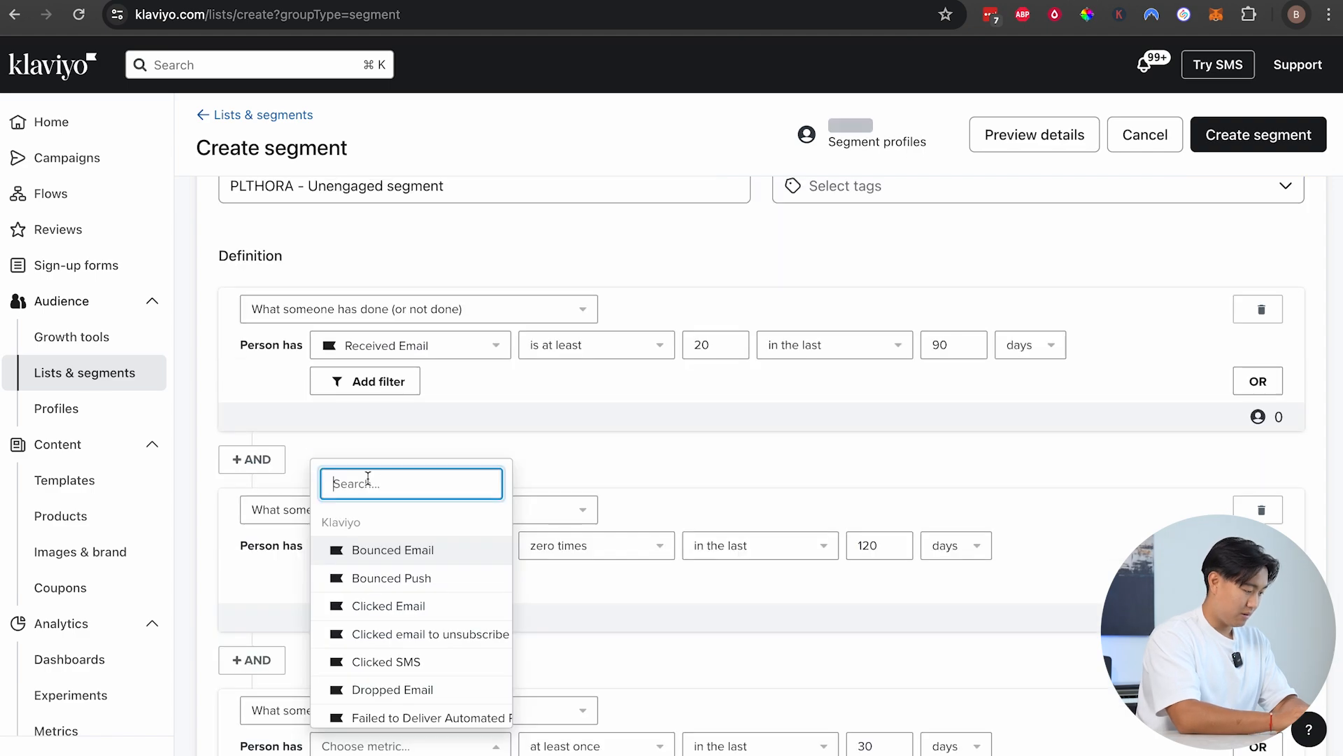
Step: Add conditions Clicked Email zero times and Checkout Started zero times in 90 days
click(402, 543)
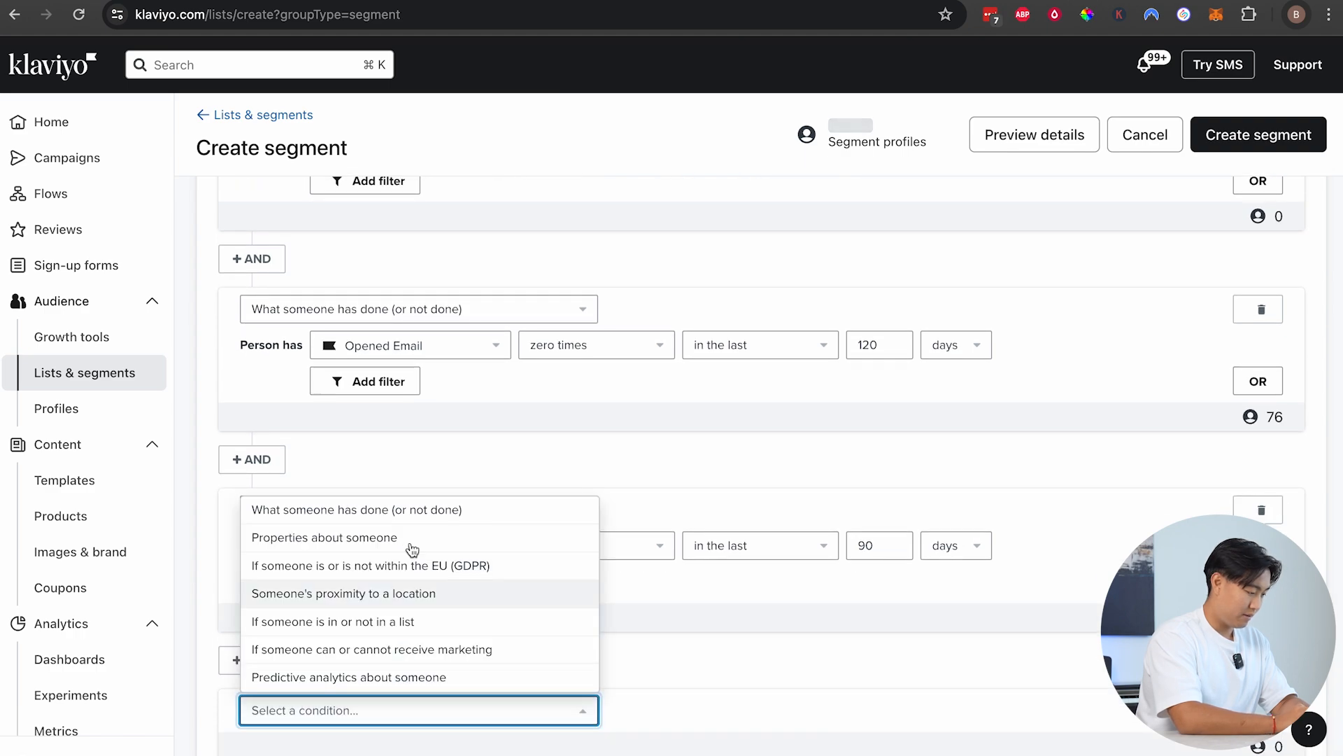
click(357, 509)
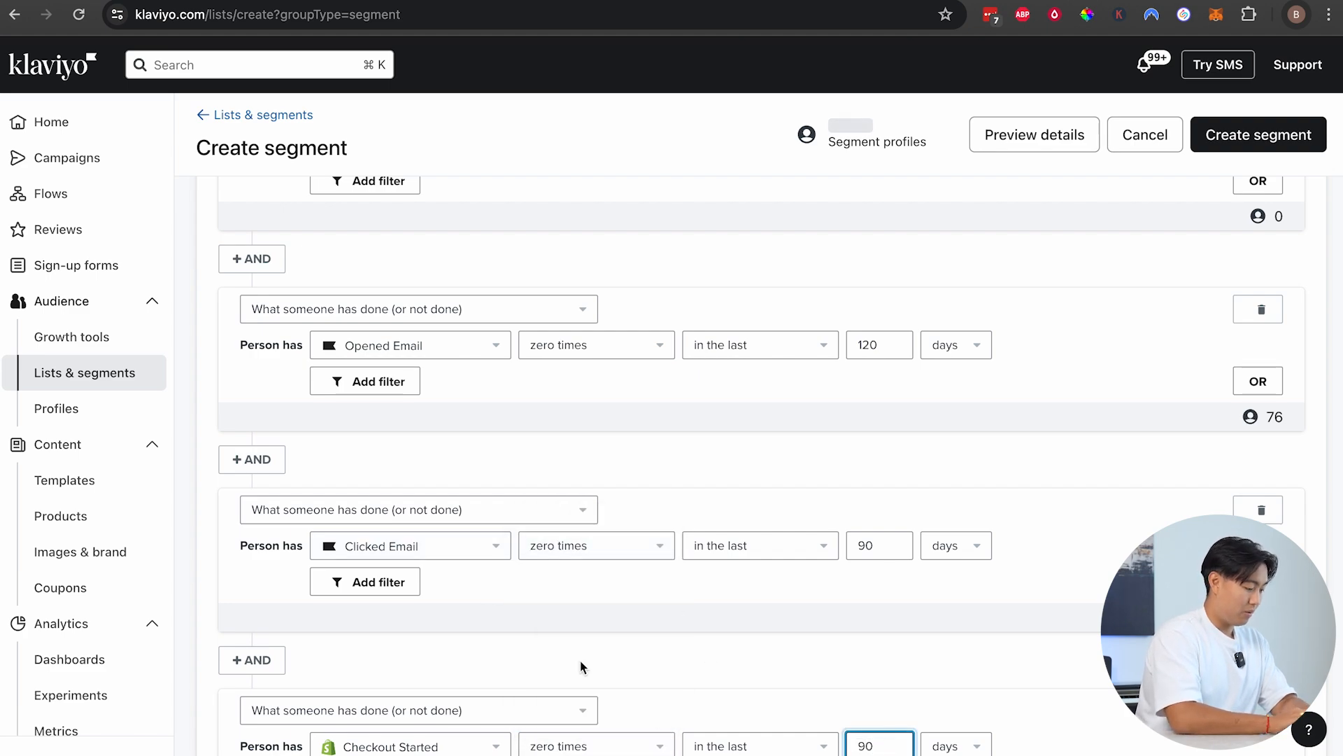
scroll(down, 3)
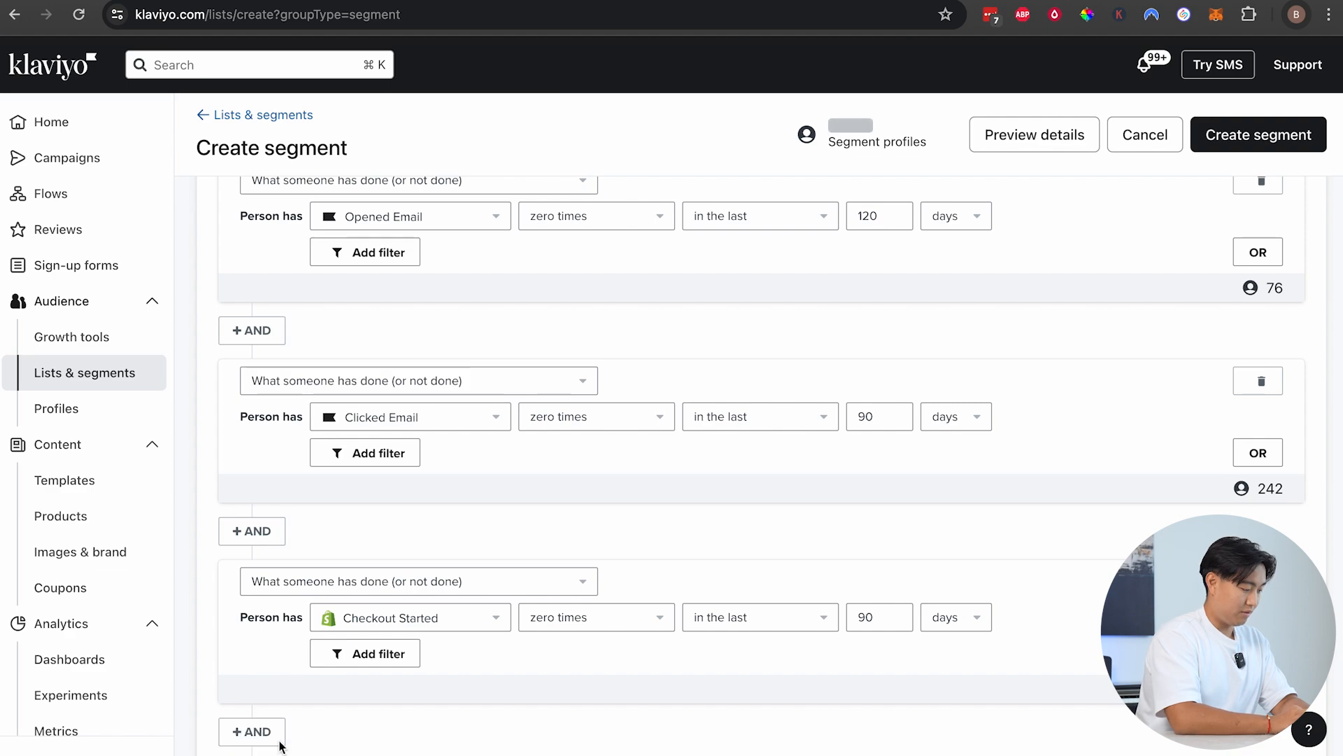
click(252, 730)
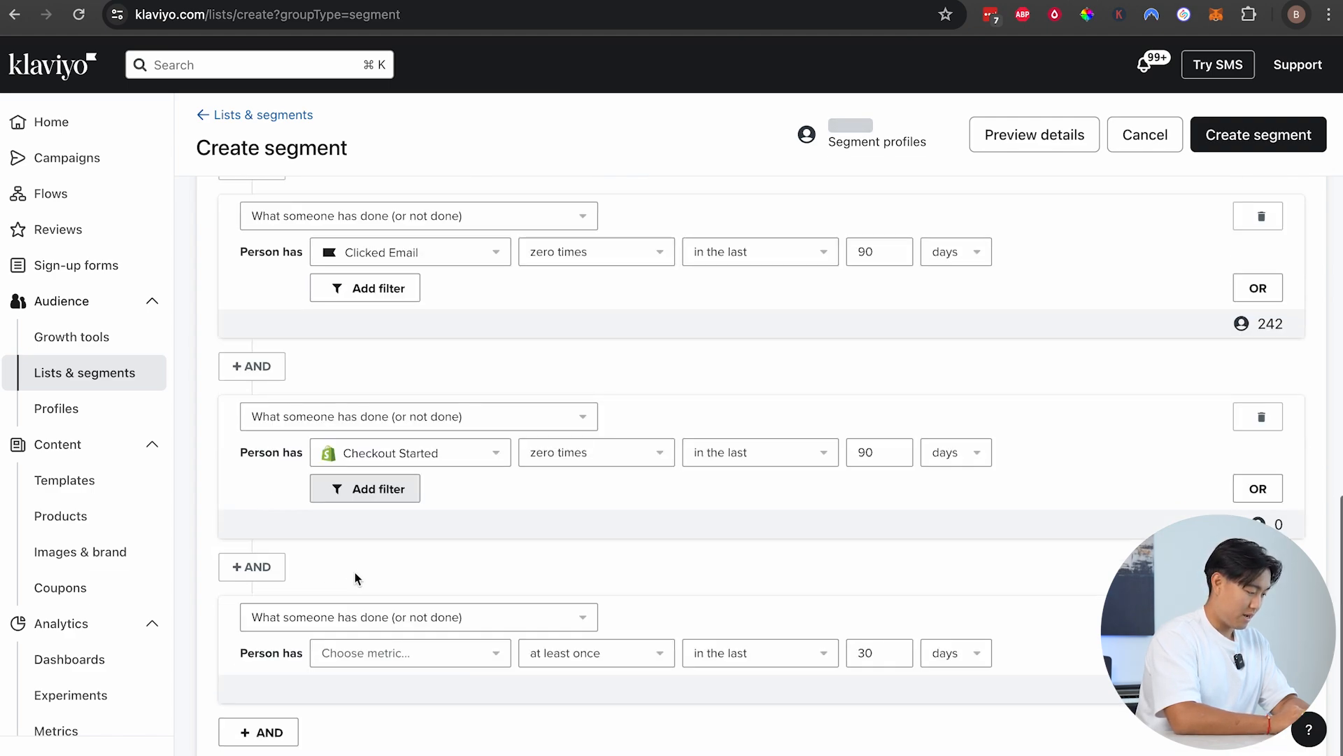
Step: Add the condition Placed Order zero times in the last 365 days
text(p)
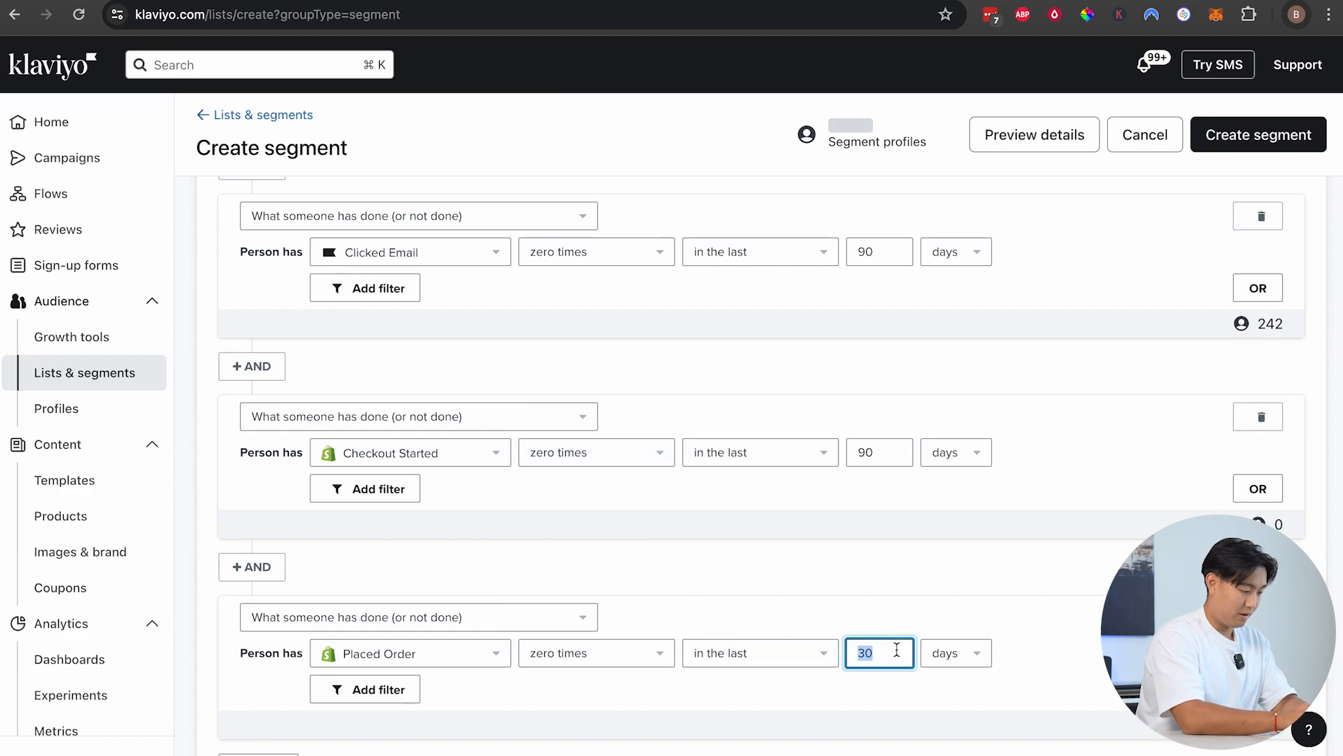
text(365)
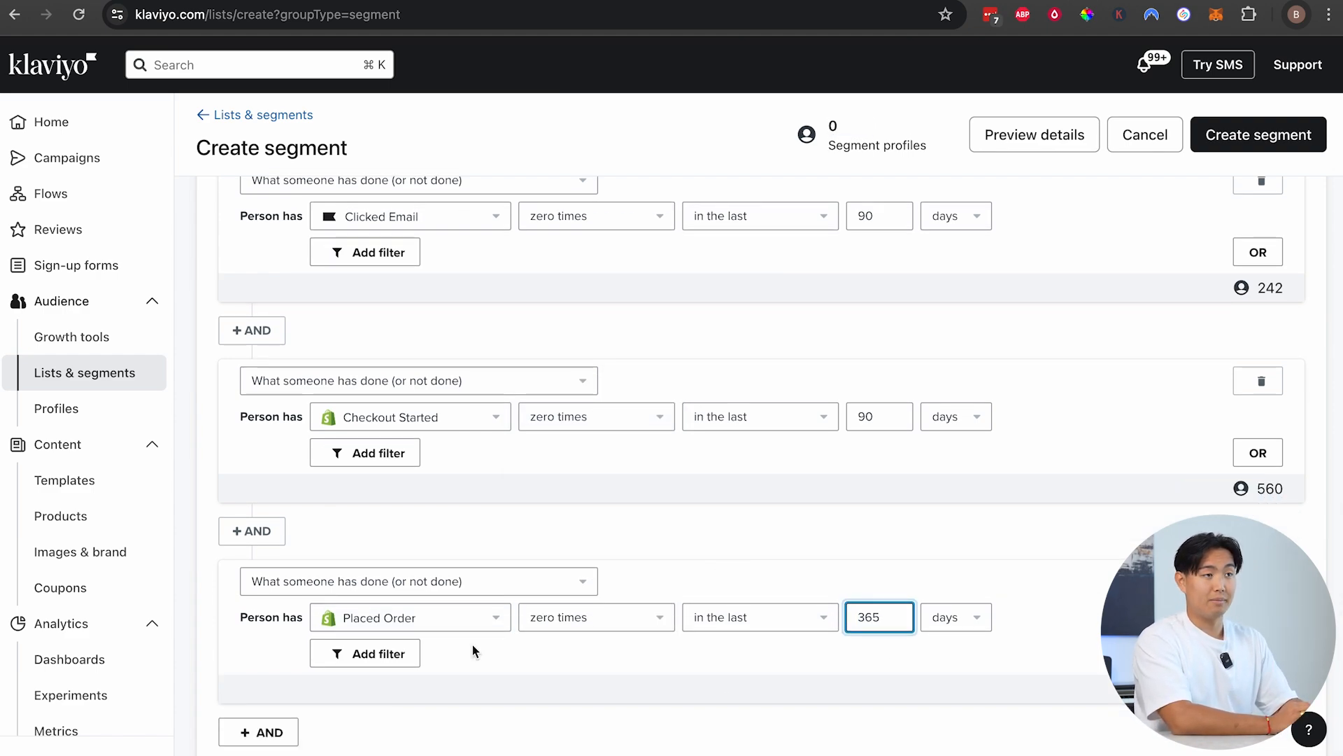
mouse_move(246, 688)
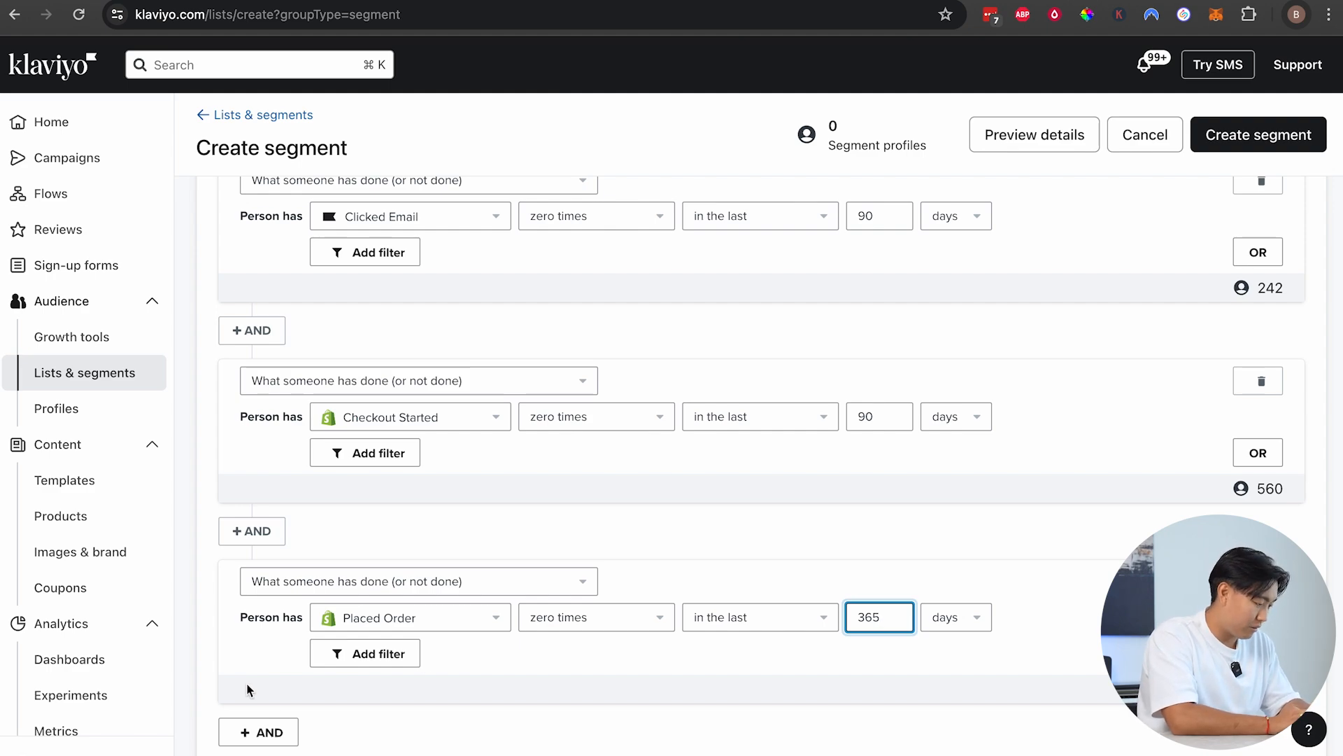
Step: Review the conditions and create the PLTHORA - Unengaged segment
scroll(up, 3)
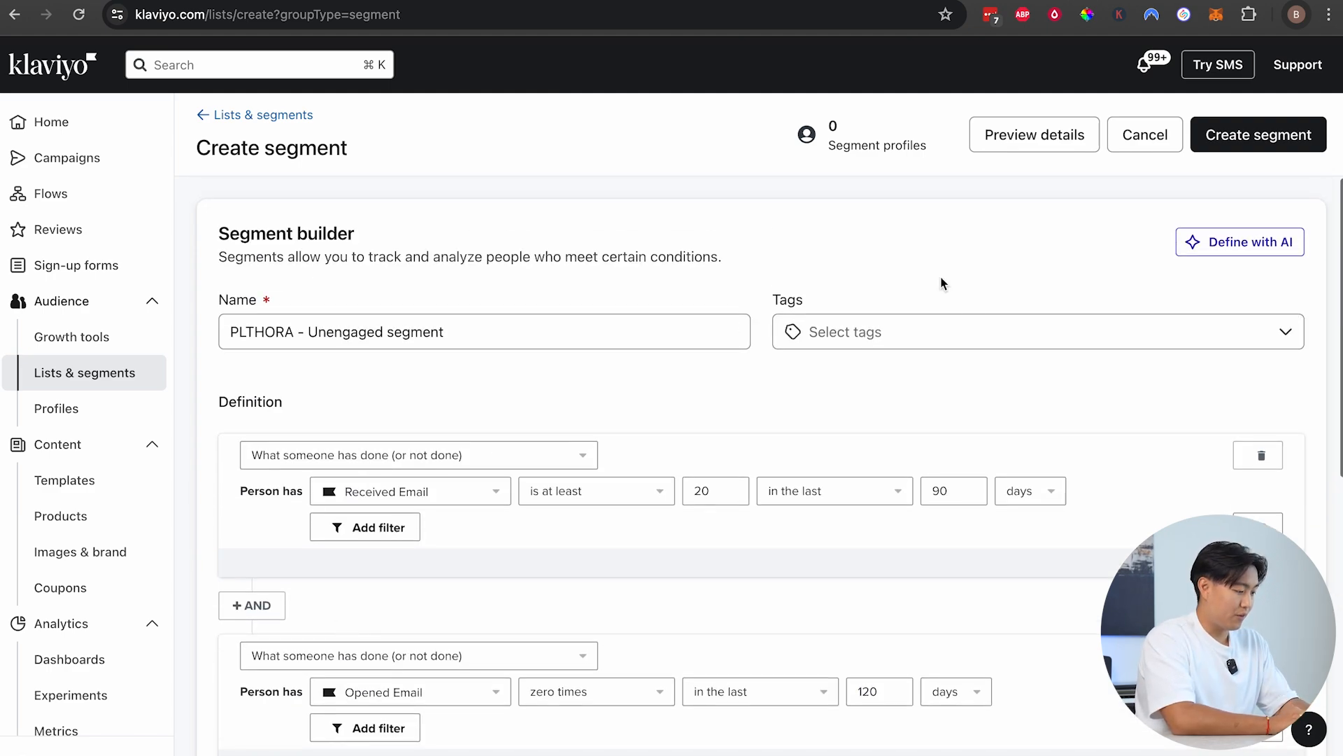
scroll(down, 3)
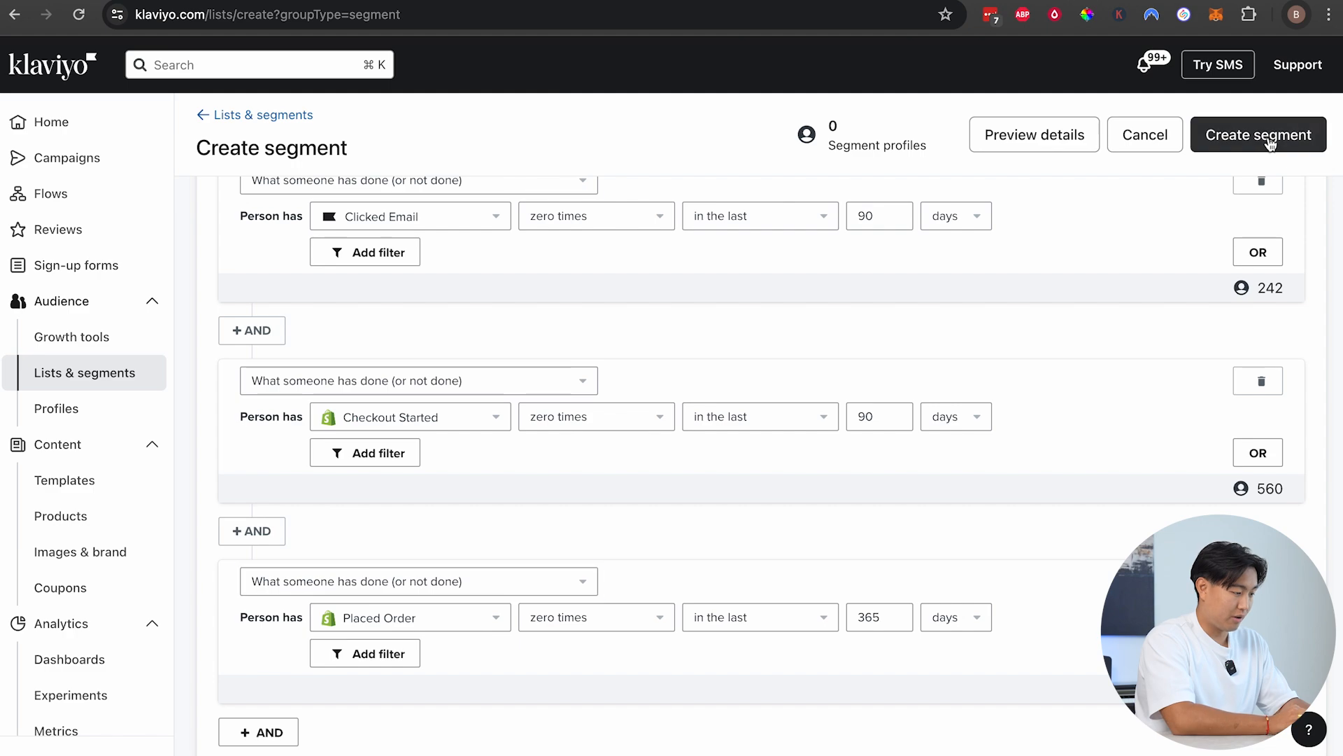
click(1258, 134)
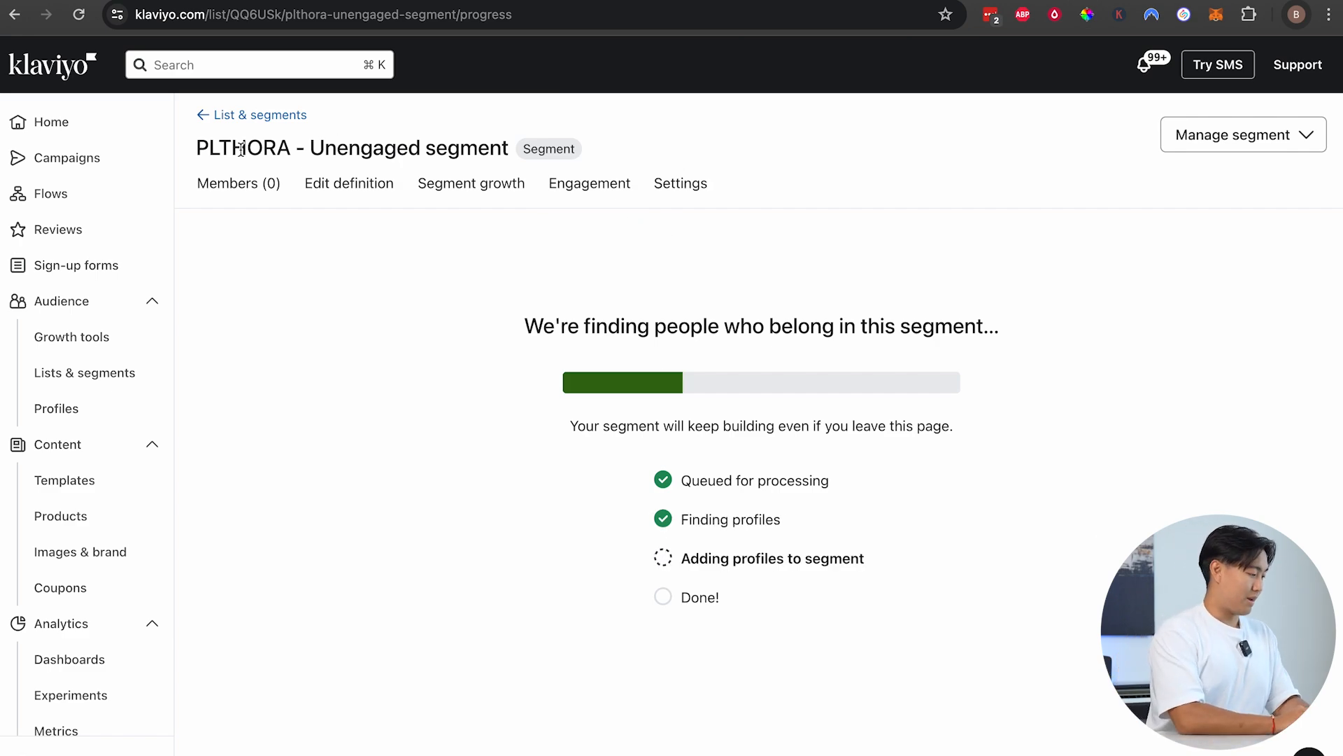
Step: Start the Sunset flow 'PLTHORA - Sunet' triggered by the PLTHORA - Unengaged segment
click(44, 193)
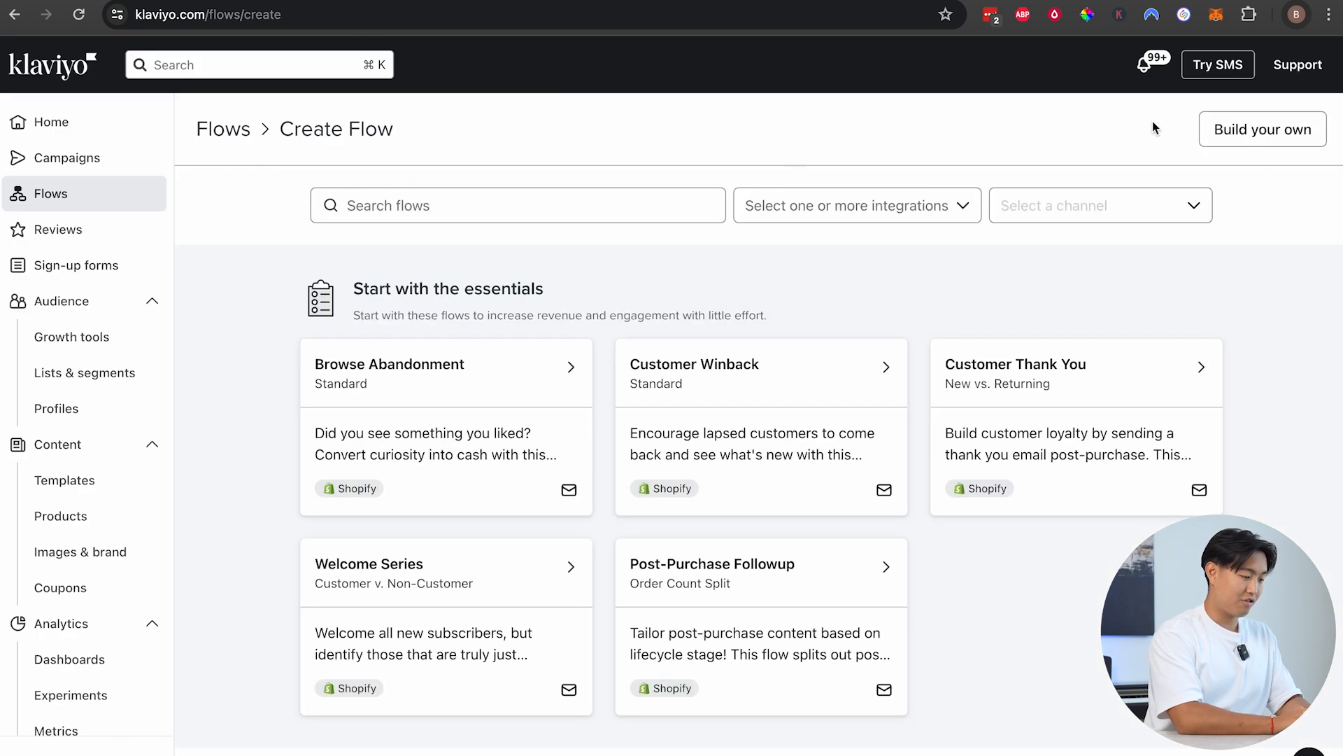
text(su)
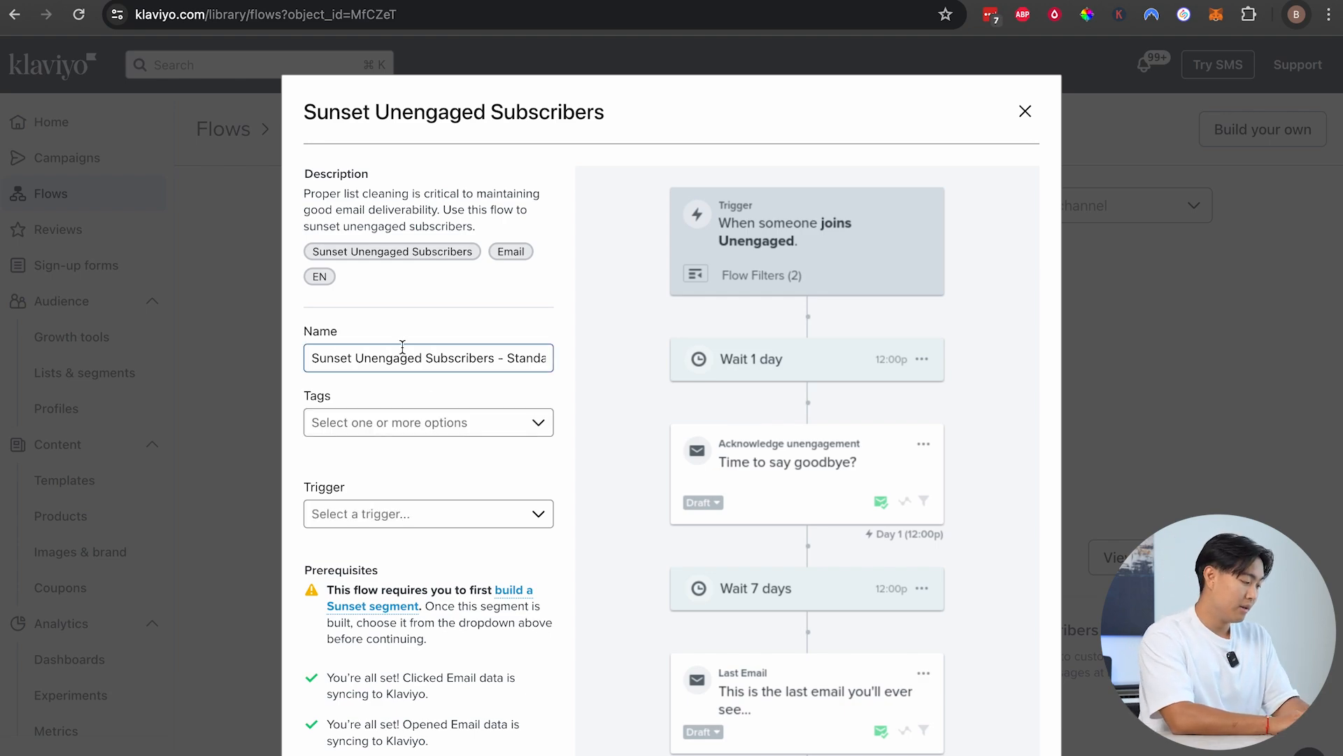
click(428, 513)
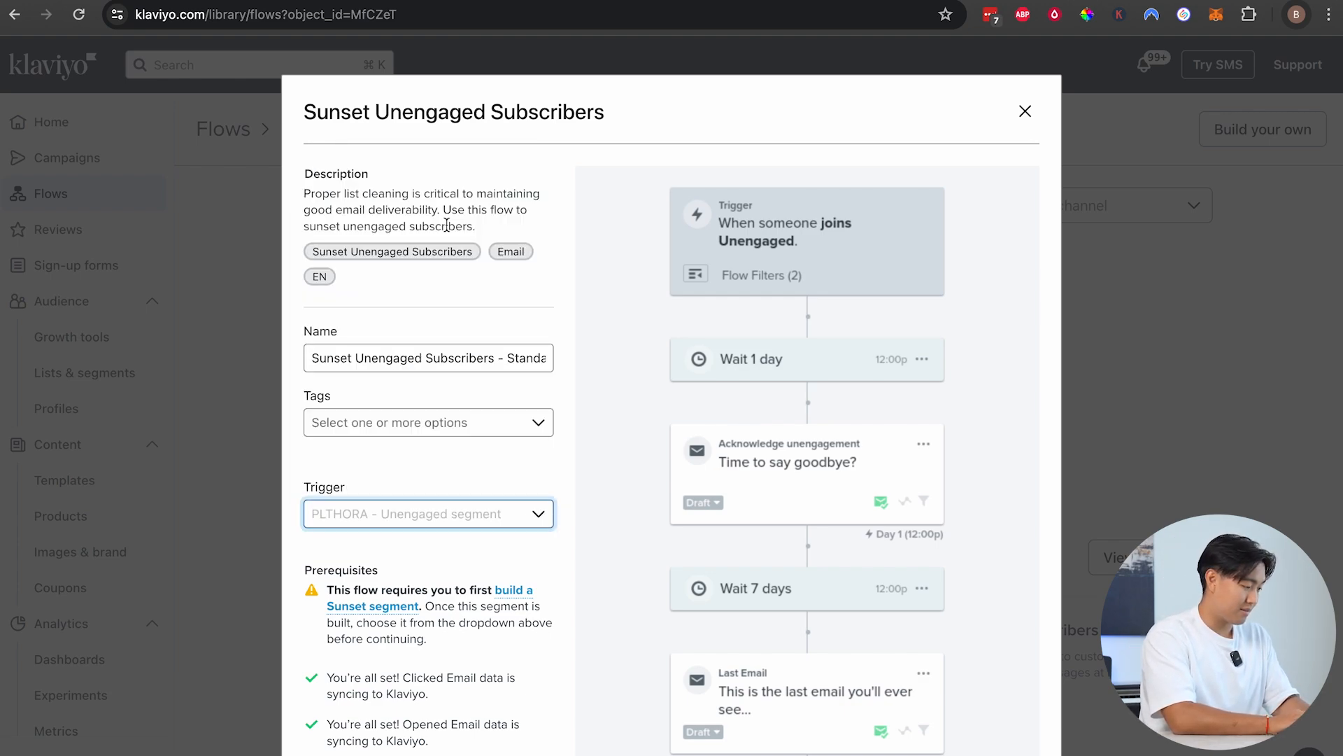
text(PLTHORA - Sunet)
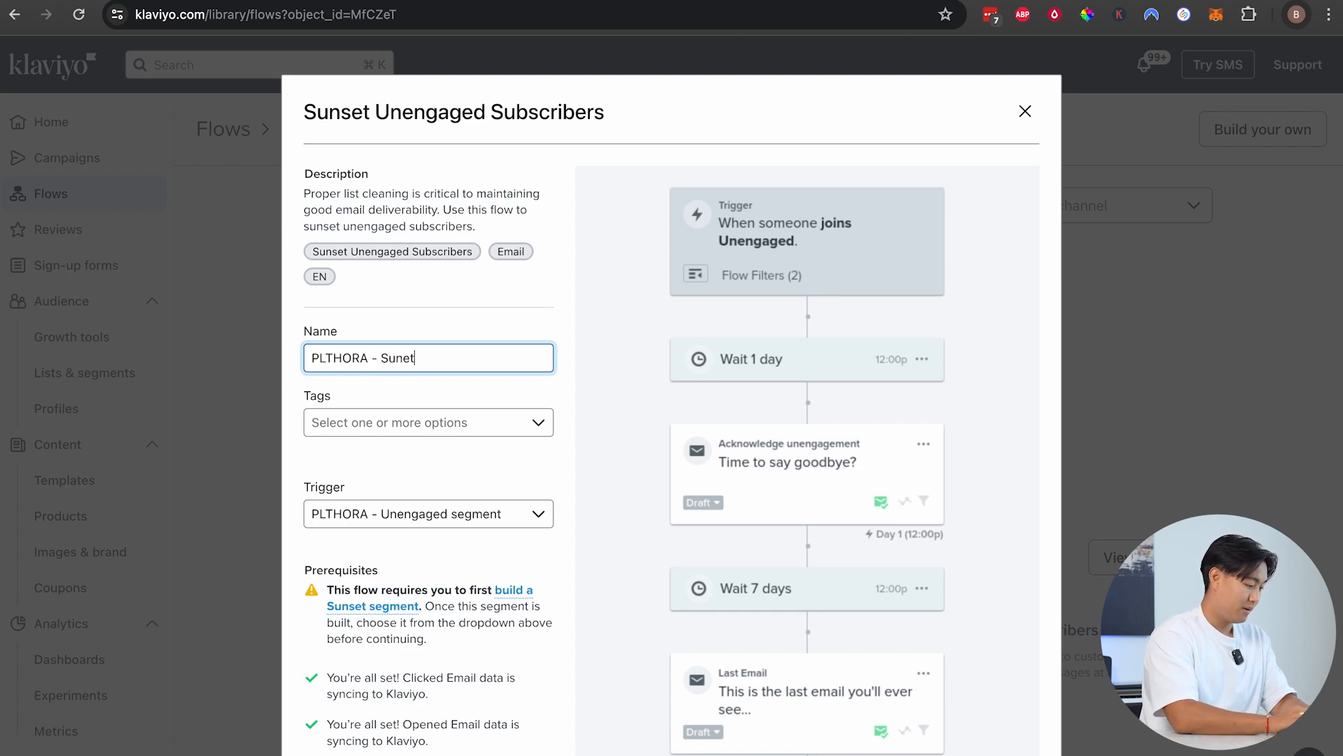
scroll(down, 3)
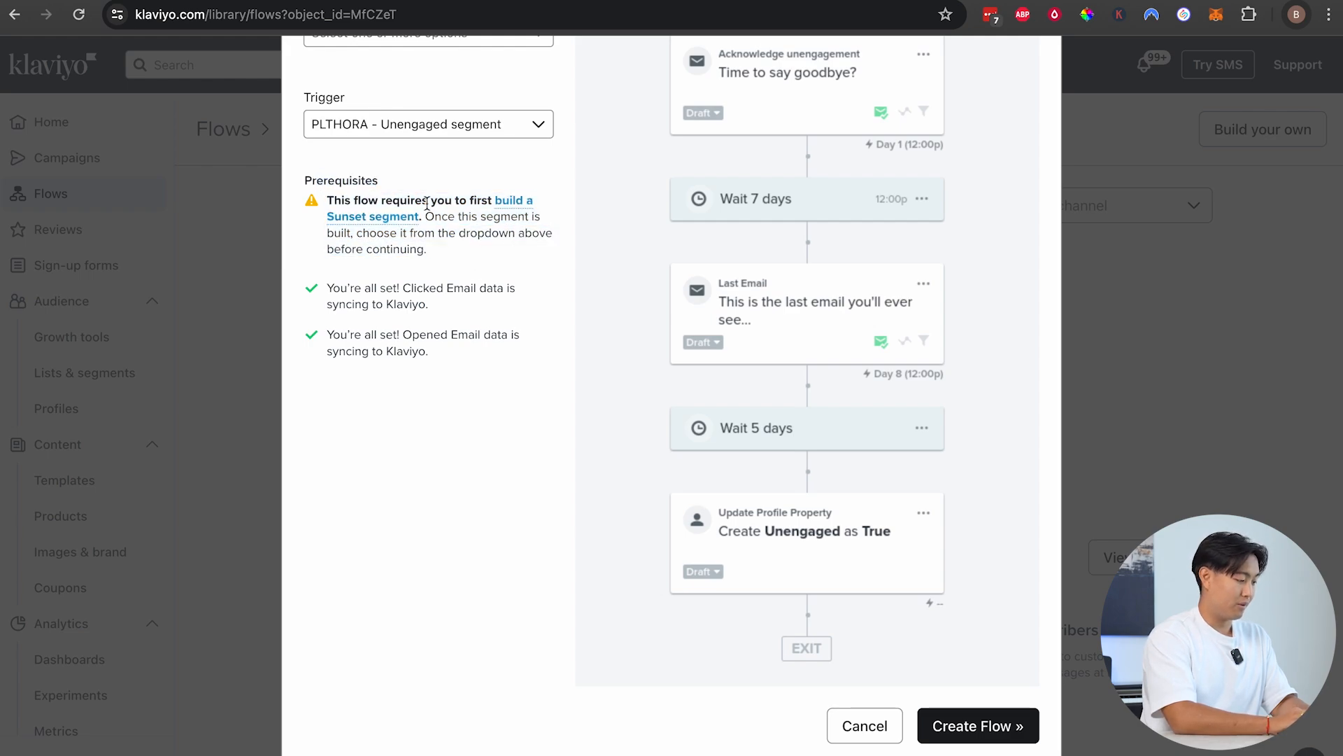
Step: Review the help article on building a sunset segment
click(373, 216)
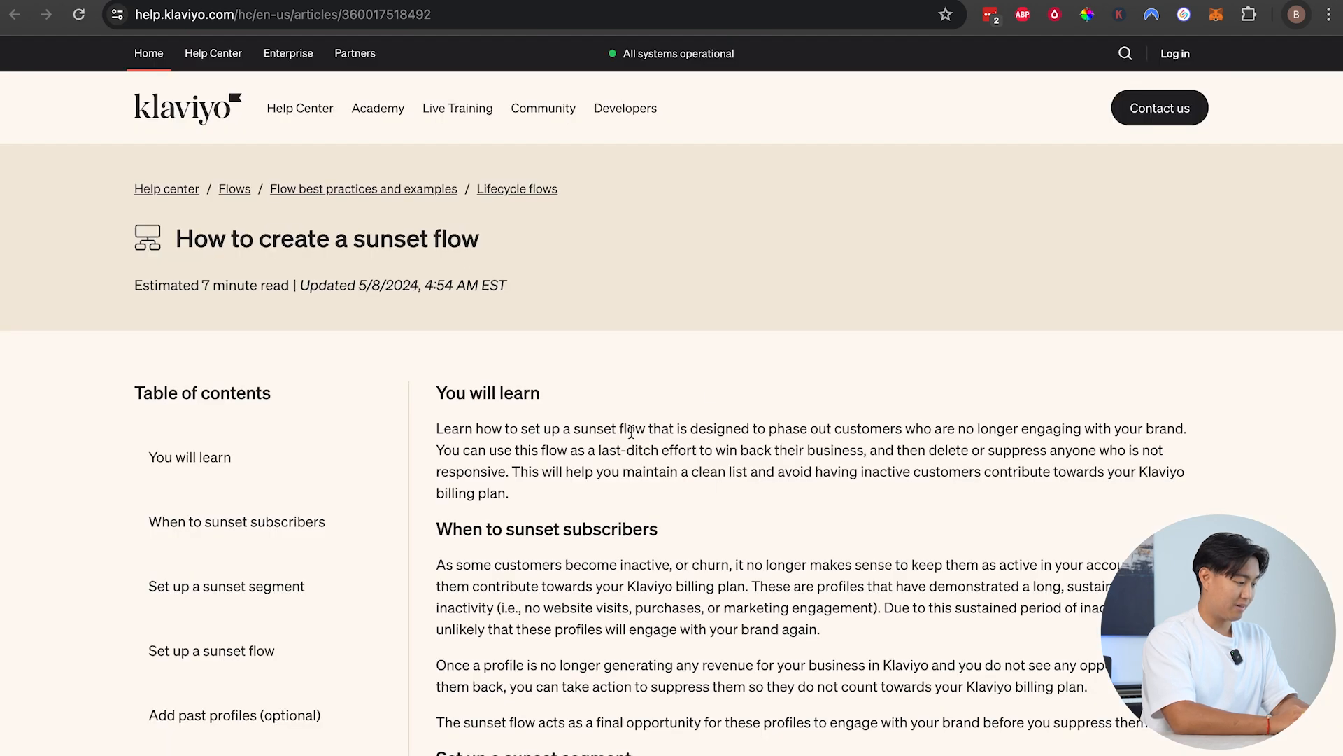
scroll(down, 3)
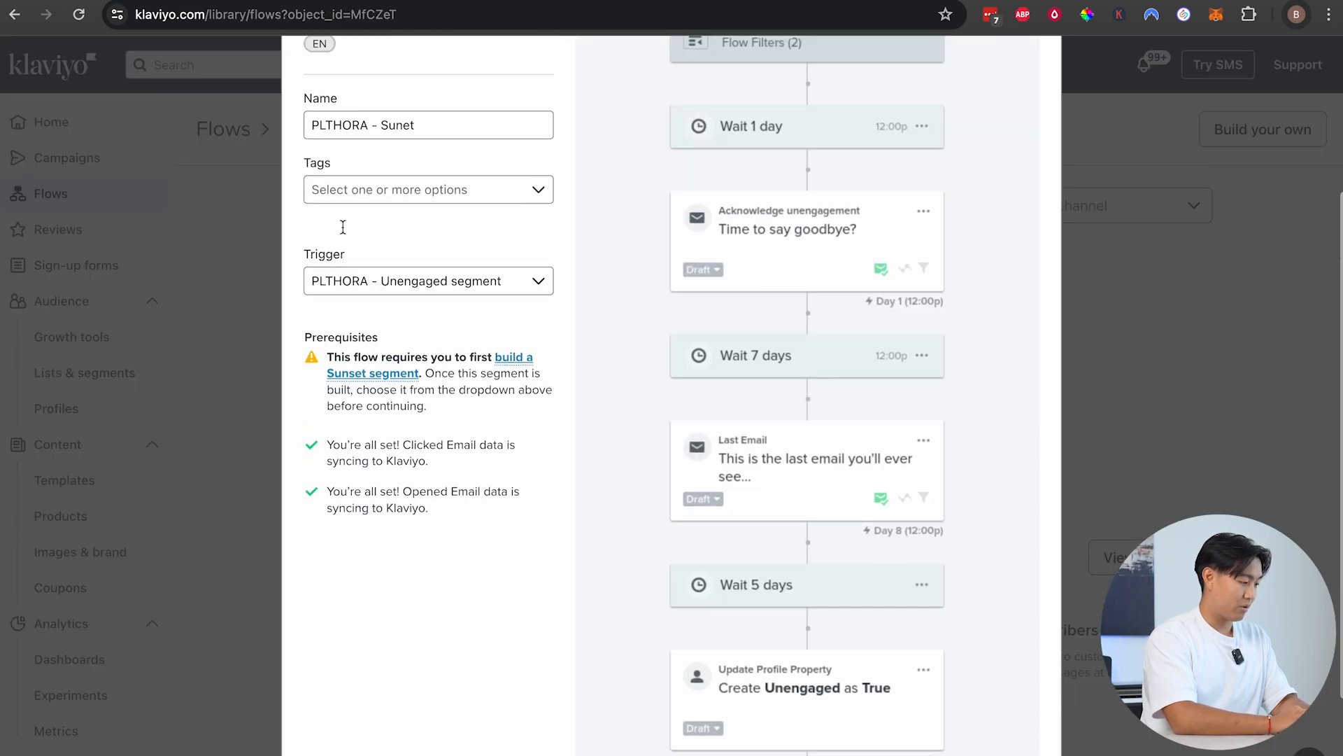
scroll(down, 3)
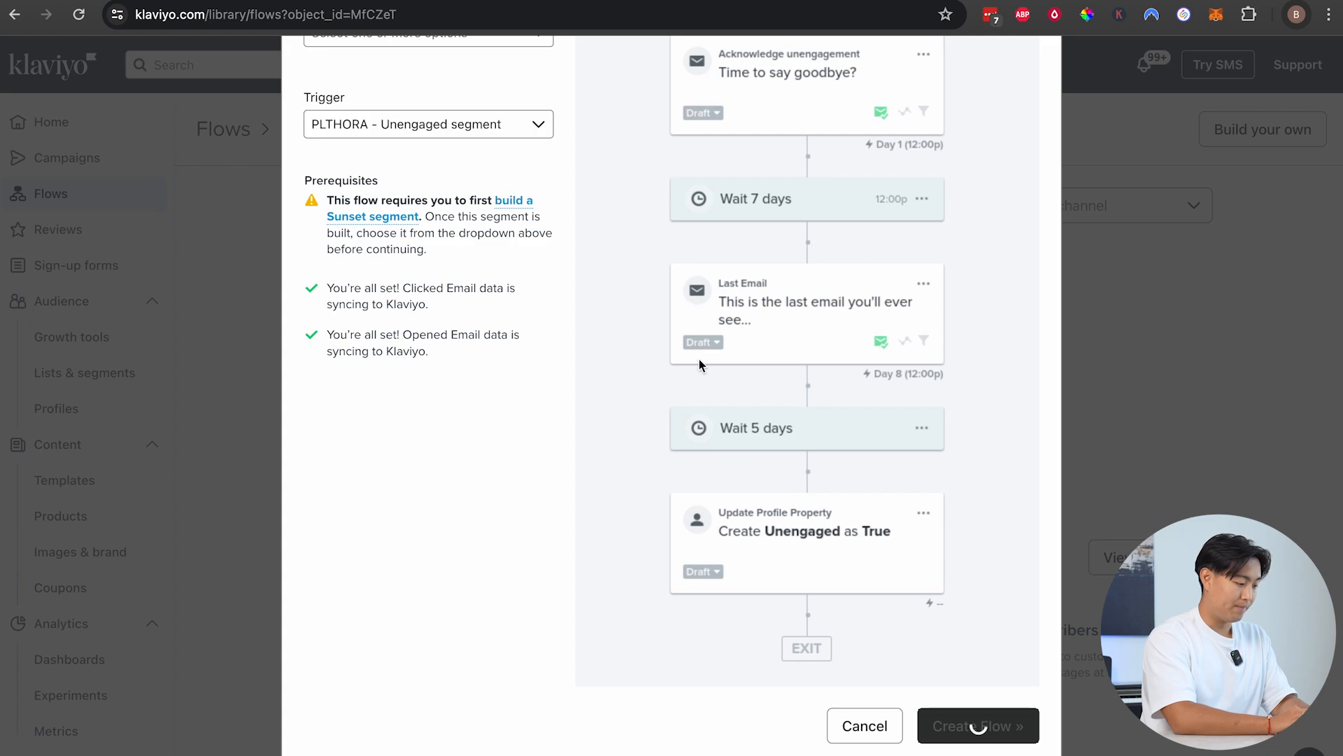
mouse_move(1085, 467)
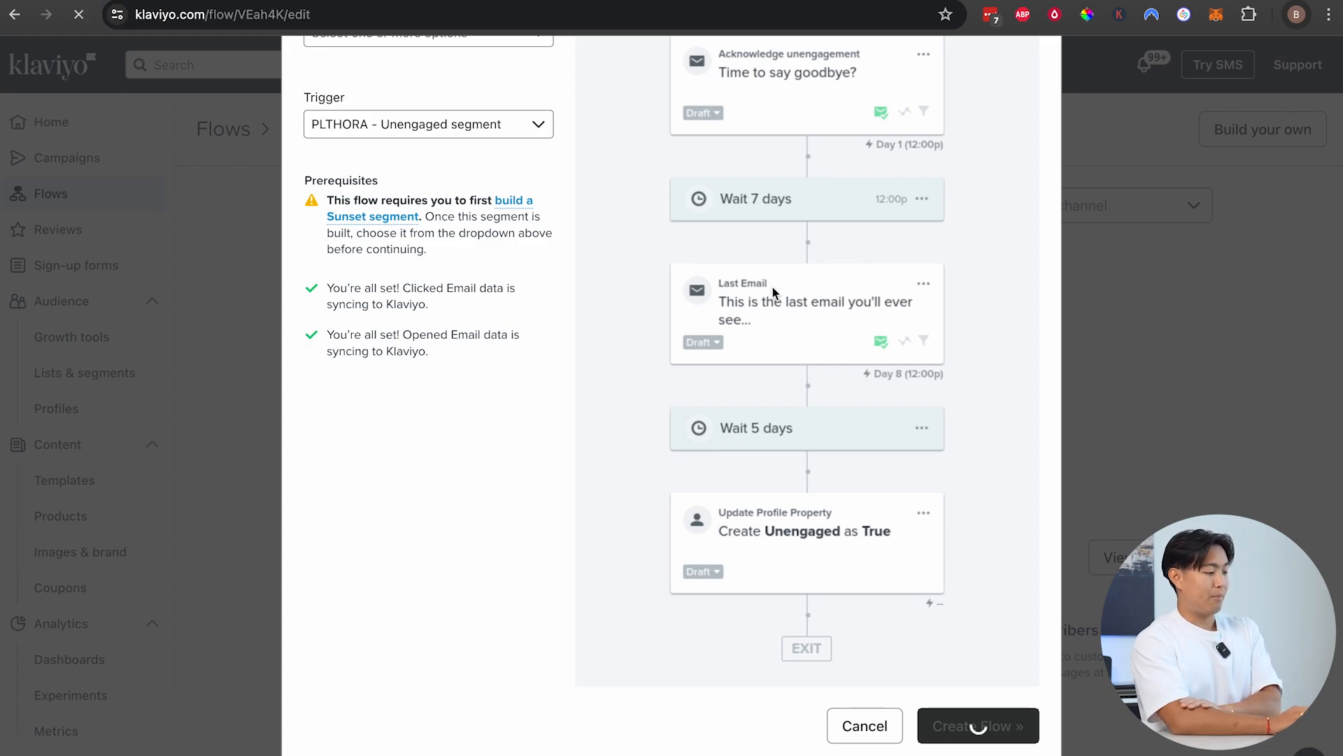
Step: Enable 'Skip recently emailed profiles' smart sending on the Acknowledge unengagement email
click(975, 725)
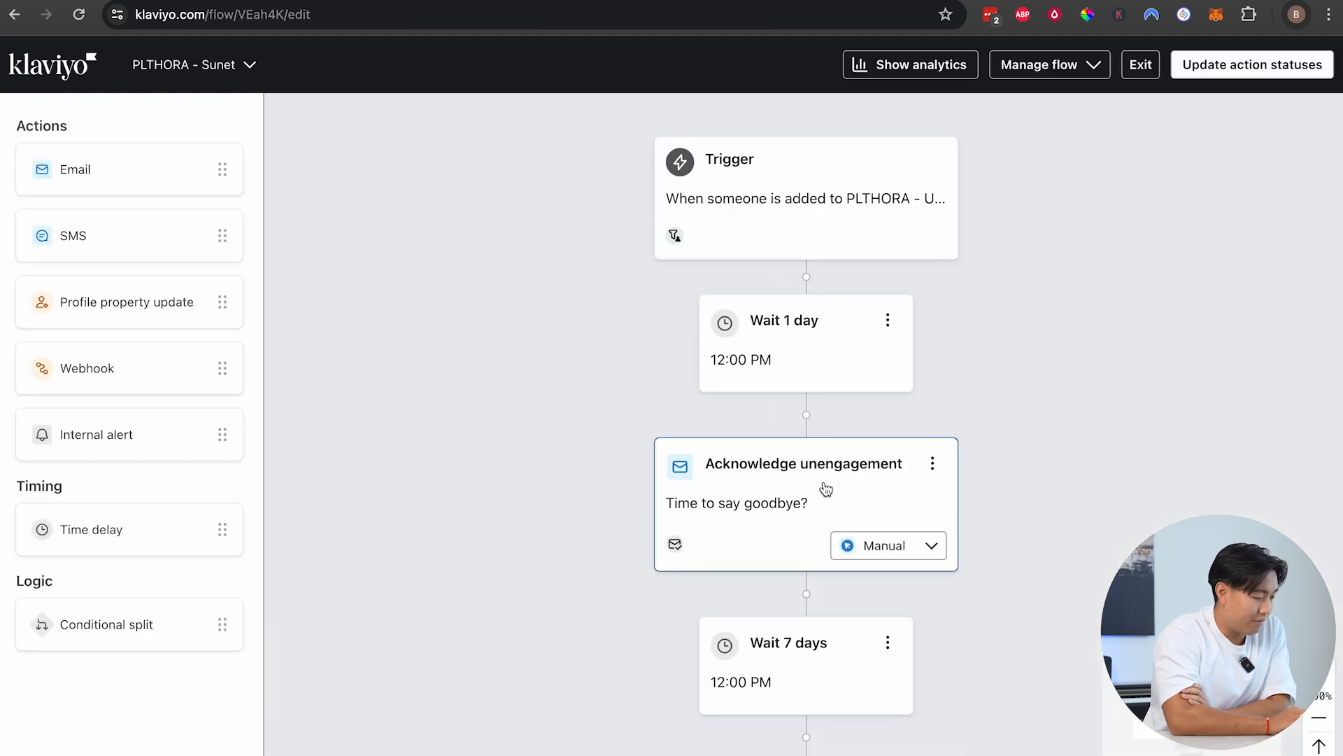
click(803, 463)
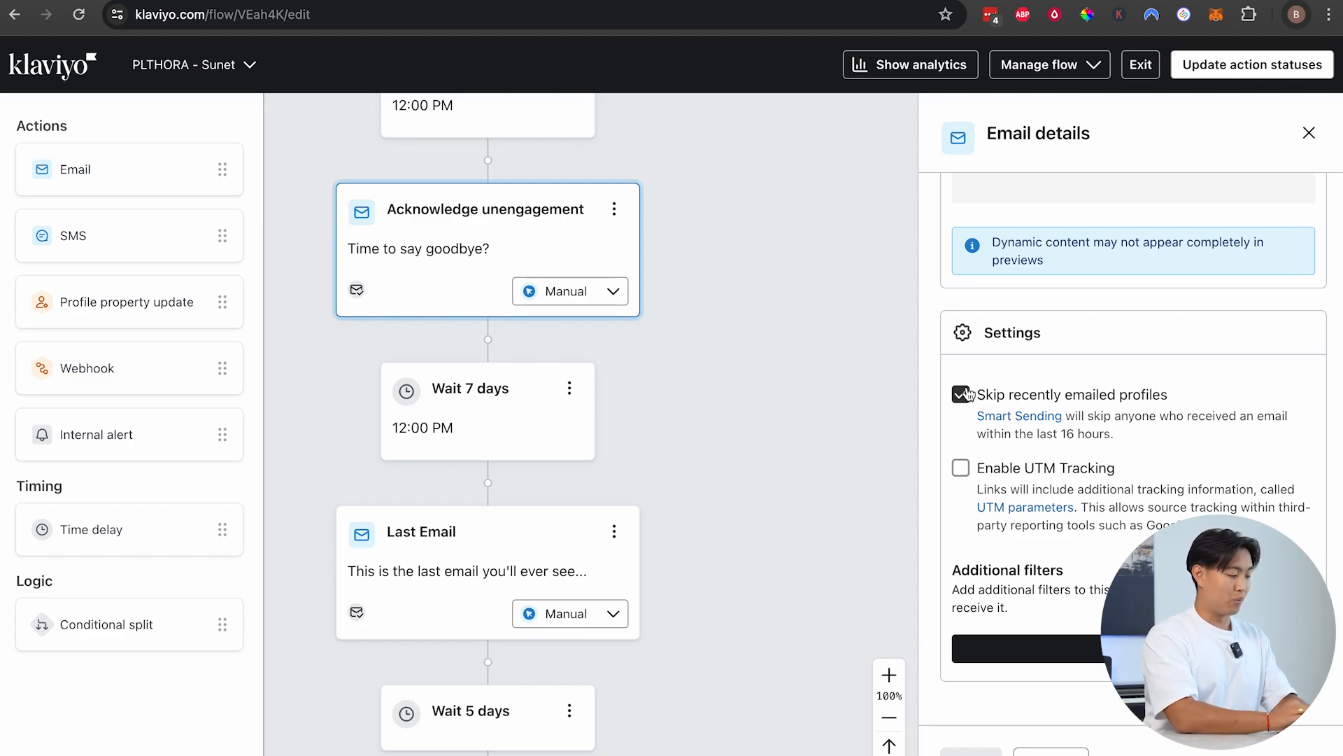
click(960, 395)
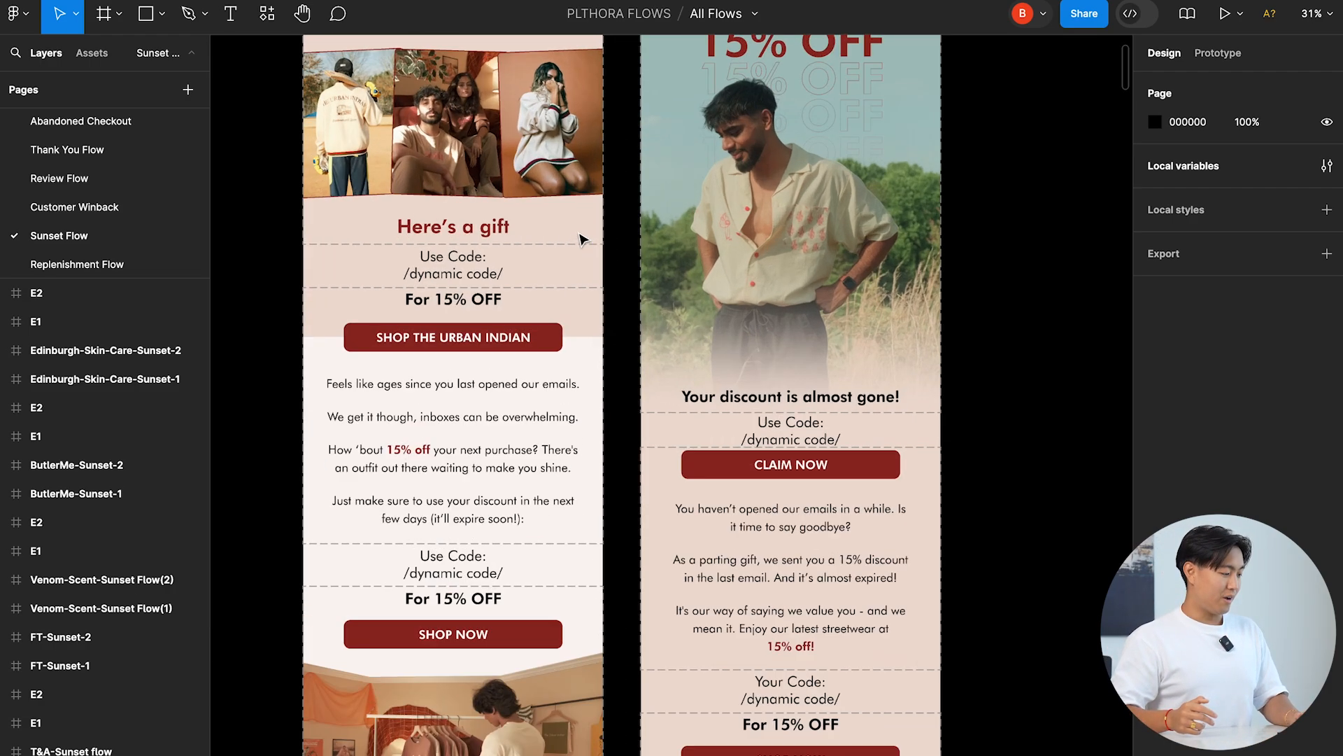
scroll(down, 3)
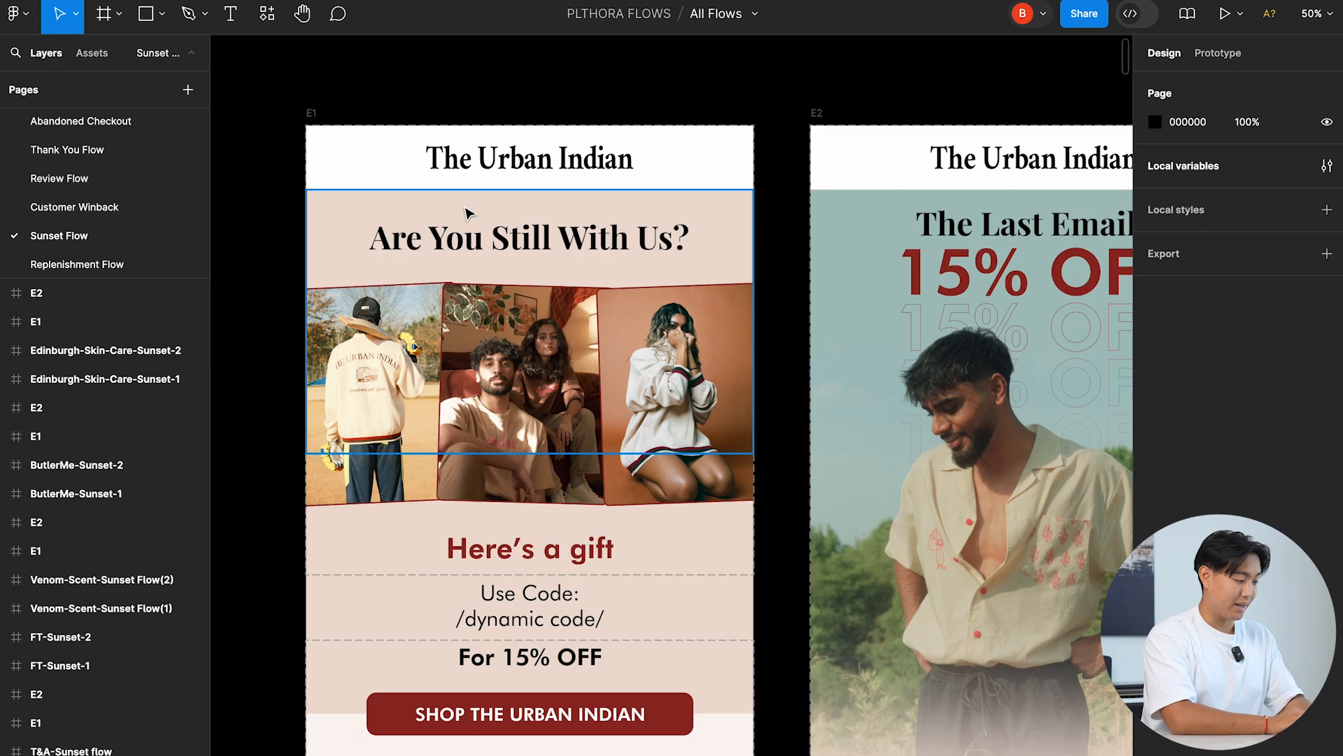
scroll(down, 3)
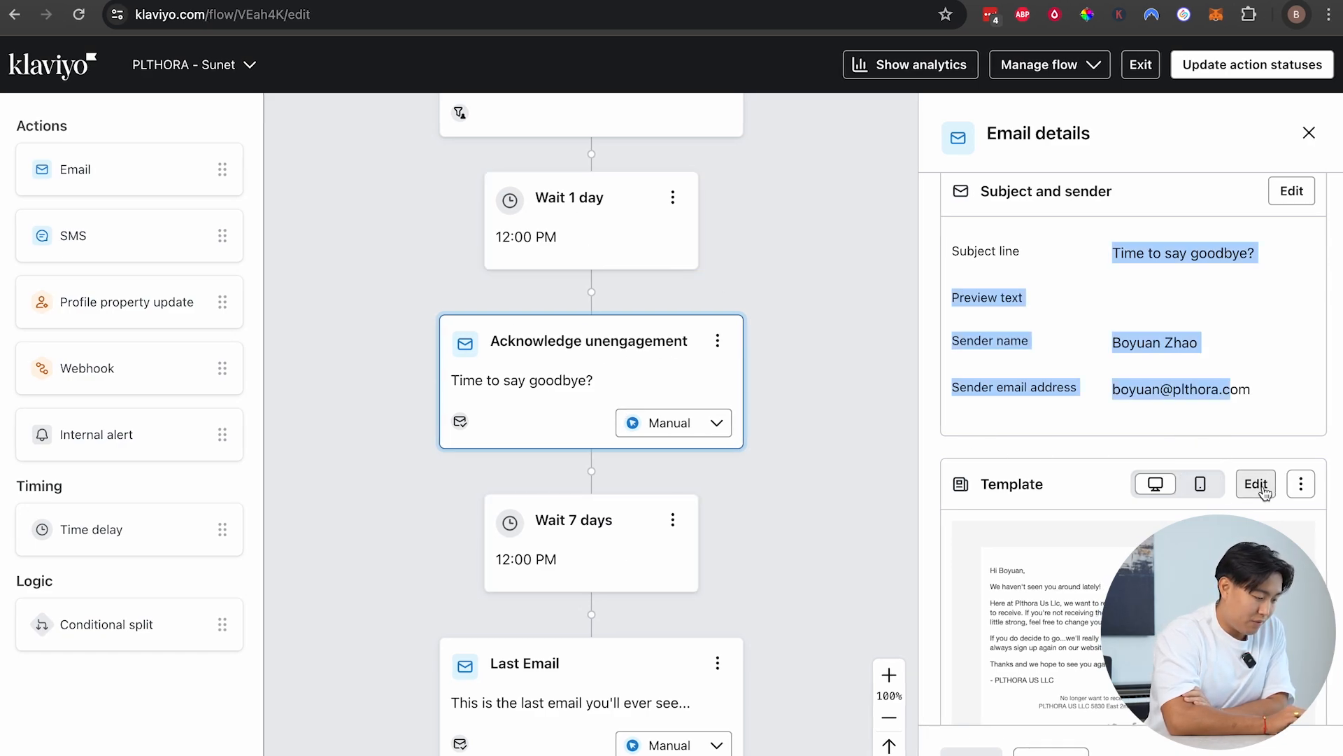
Step: Reach the goodbye email's message content page and clear its Subject line
click(1256, 484)
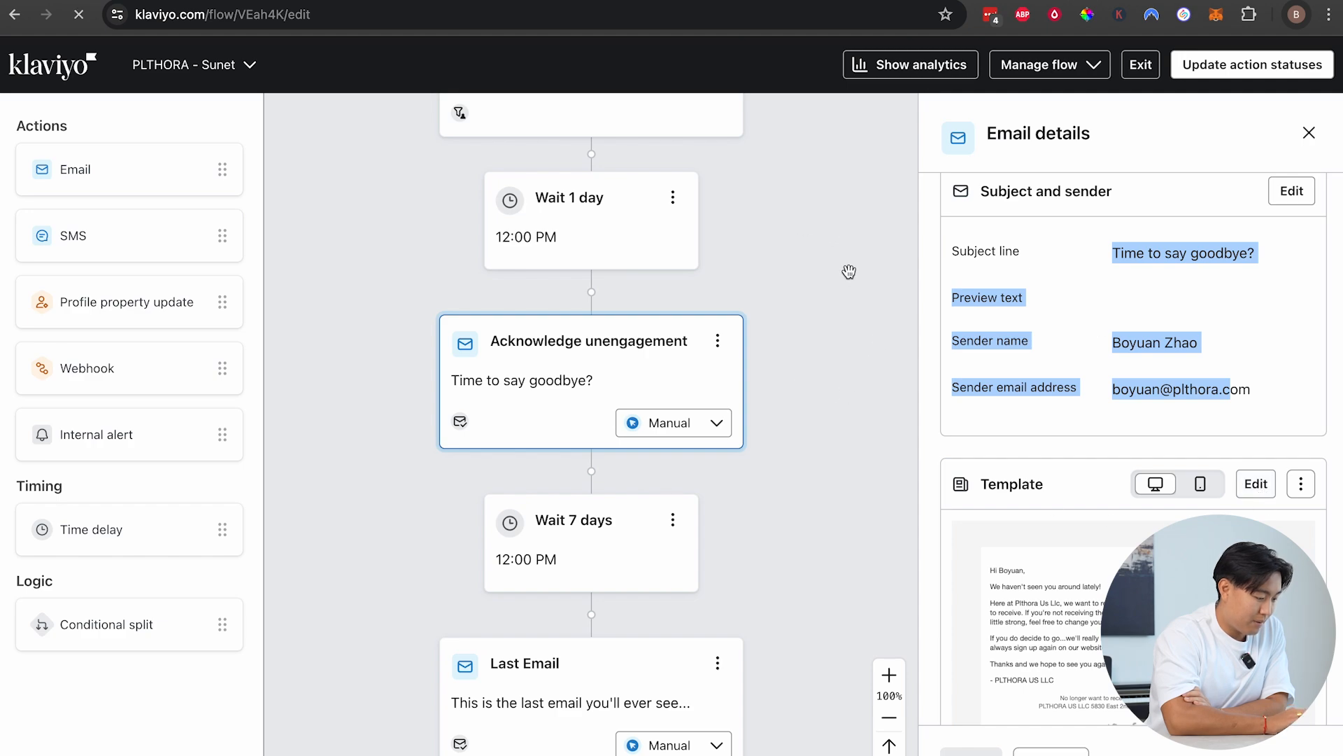
click(1255, 483)
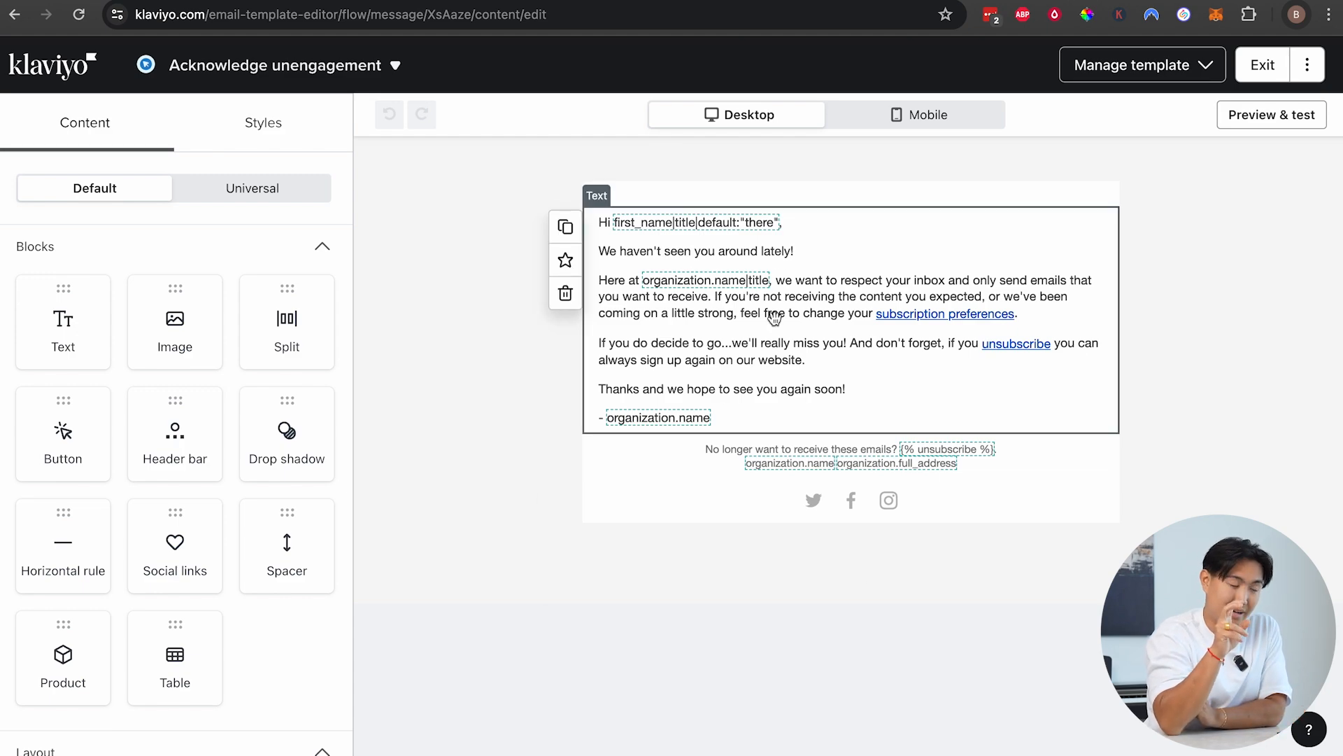
click(830, 198)
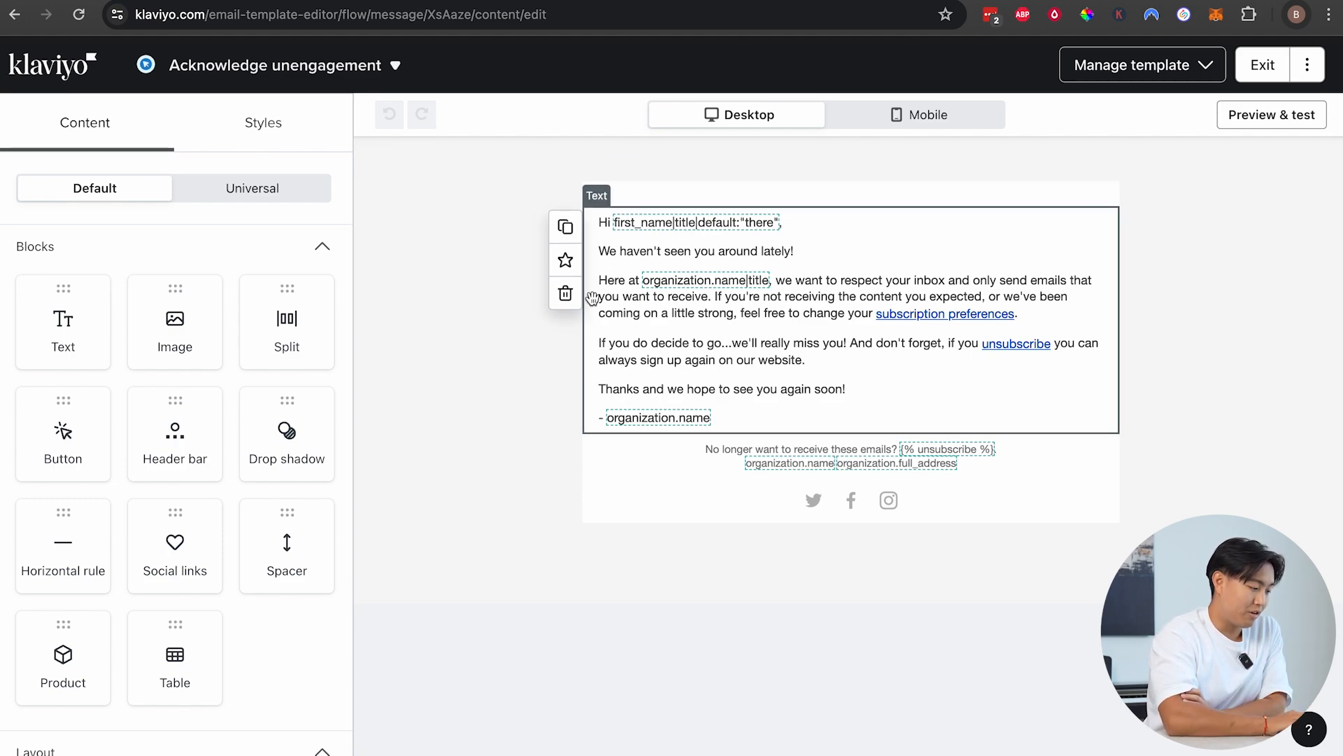
mouse_move(703, 293)
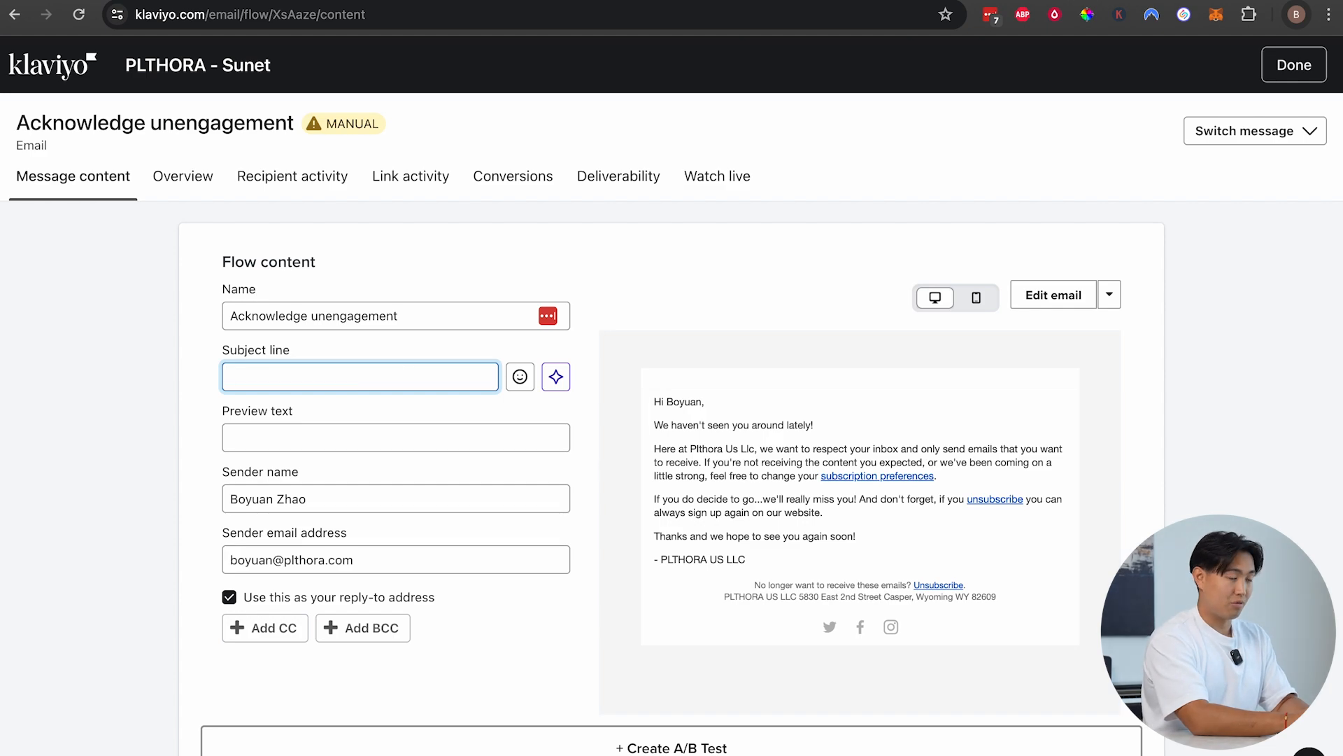
text(Re:)
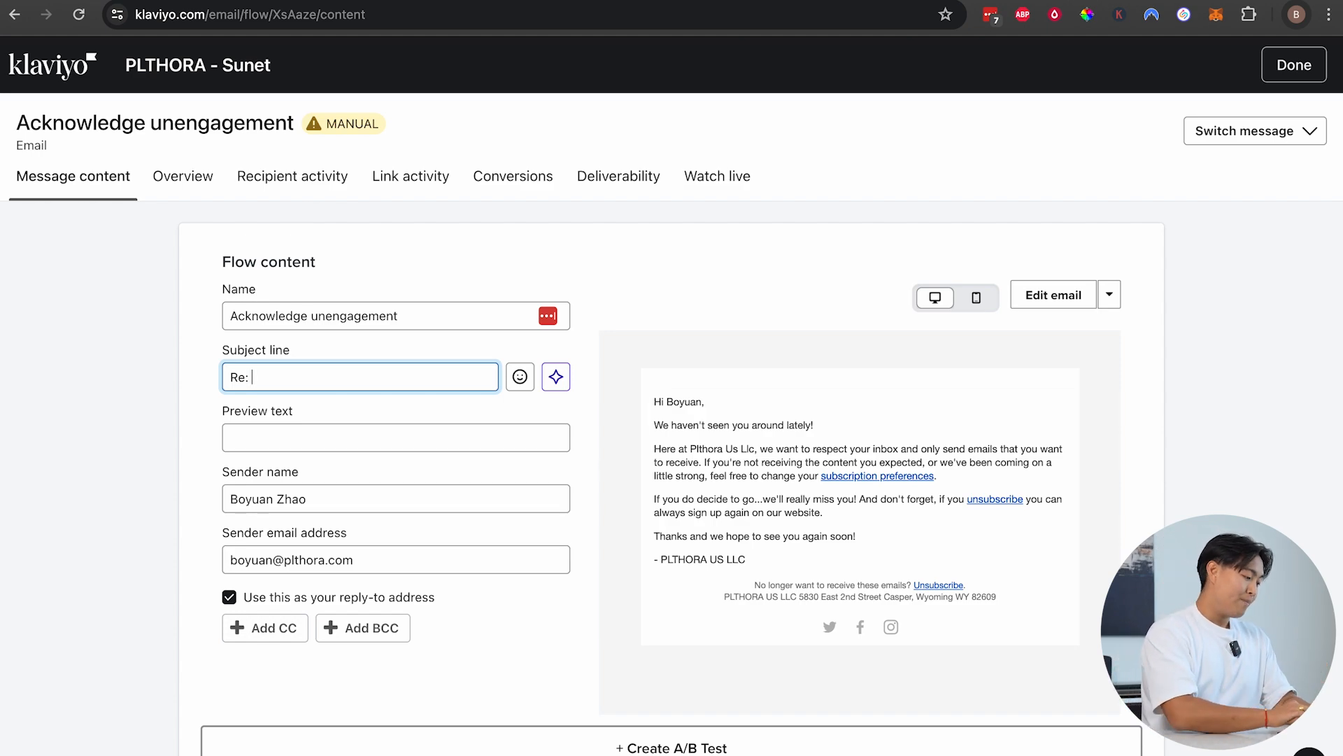
double_click(268, 498)
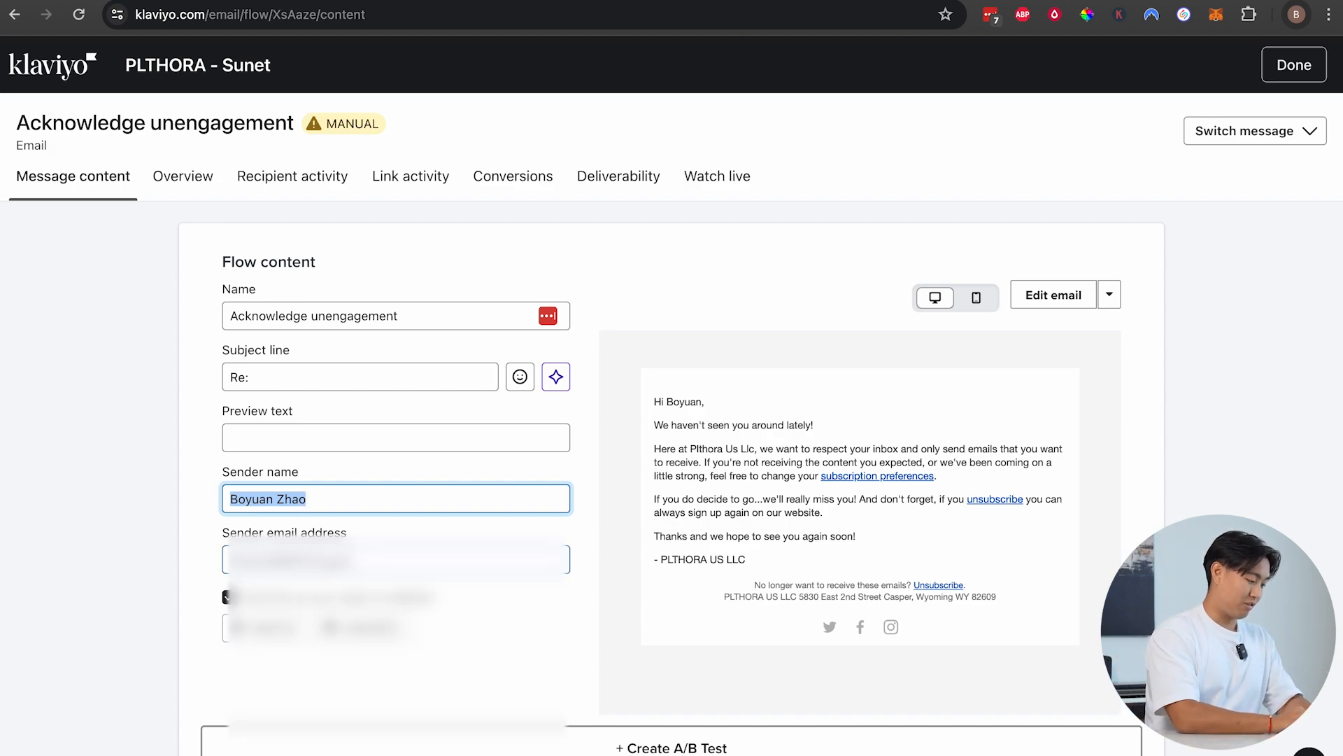
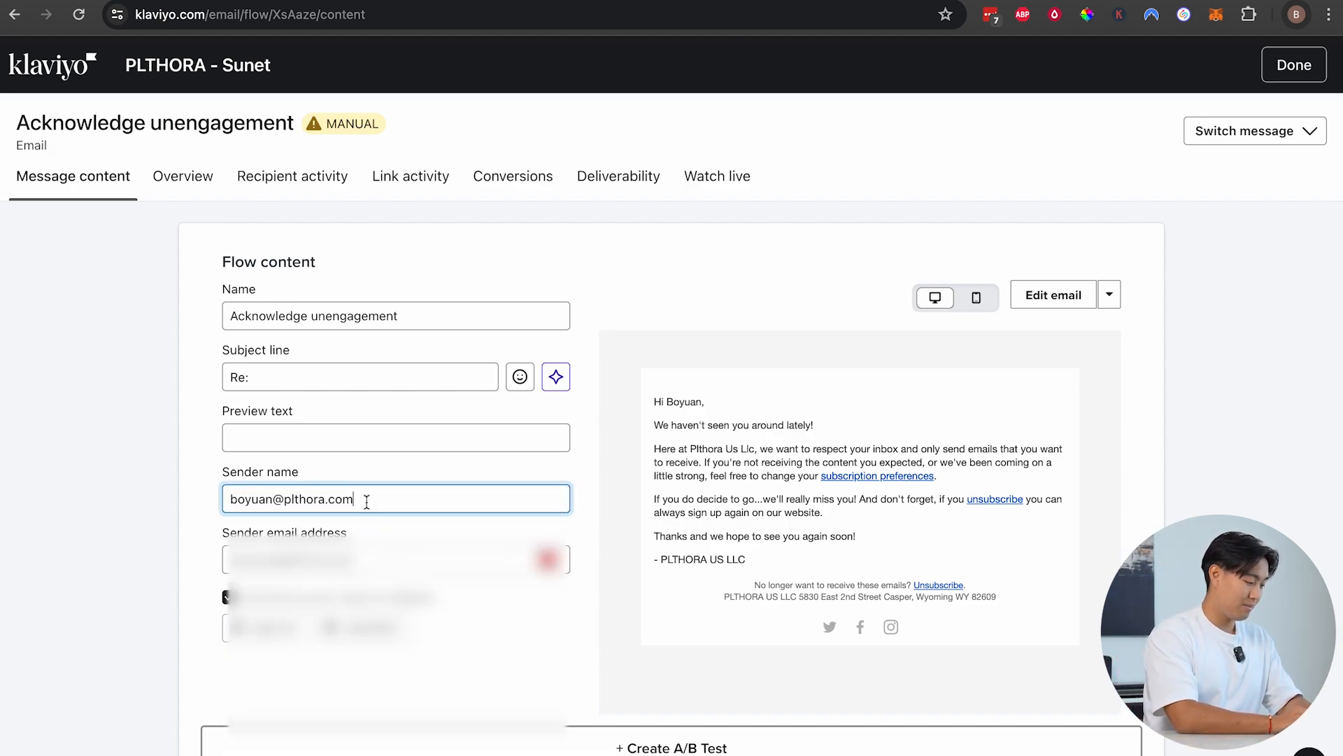
click(360, 376)
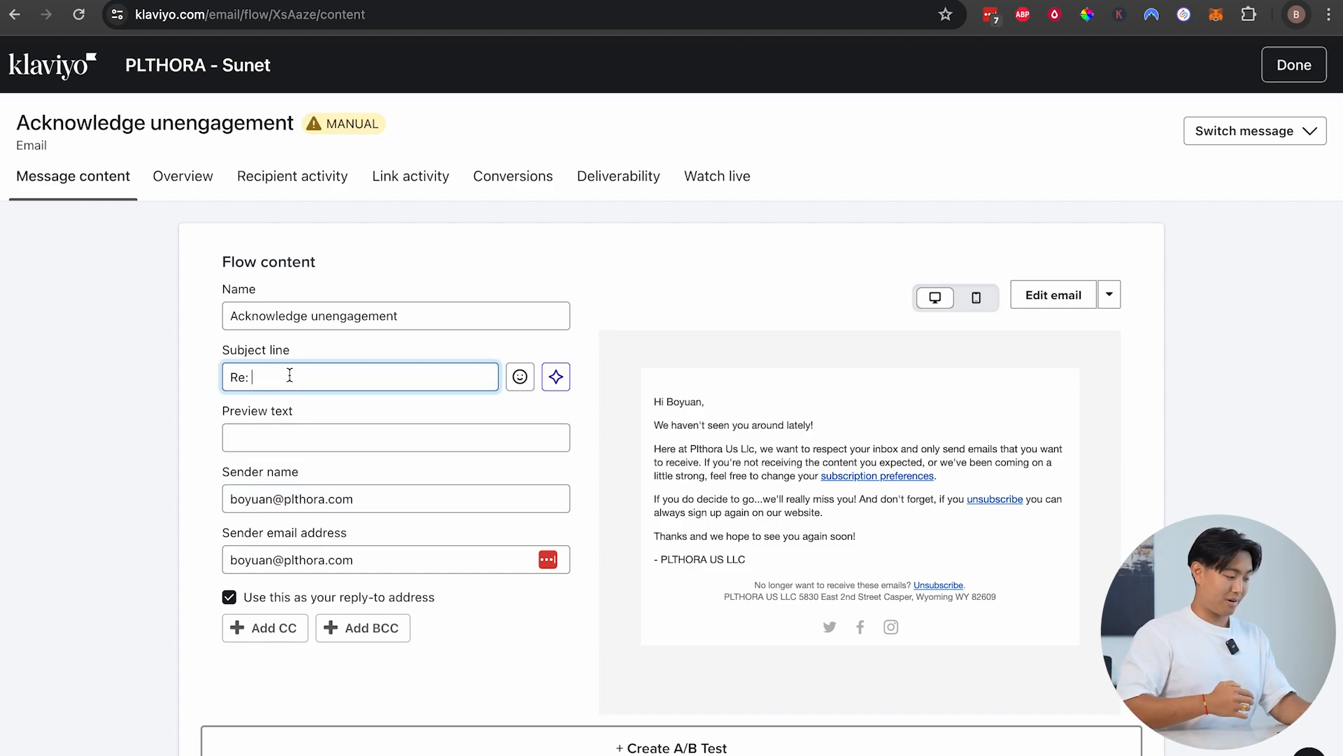
Step: Finish the reply-style subject line with 'still here?'
double_click(241, 376)
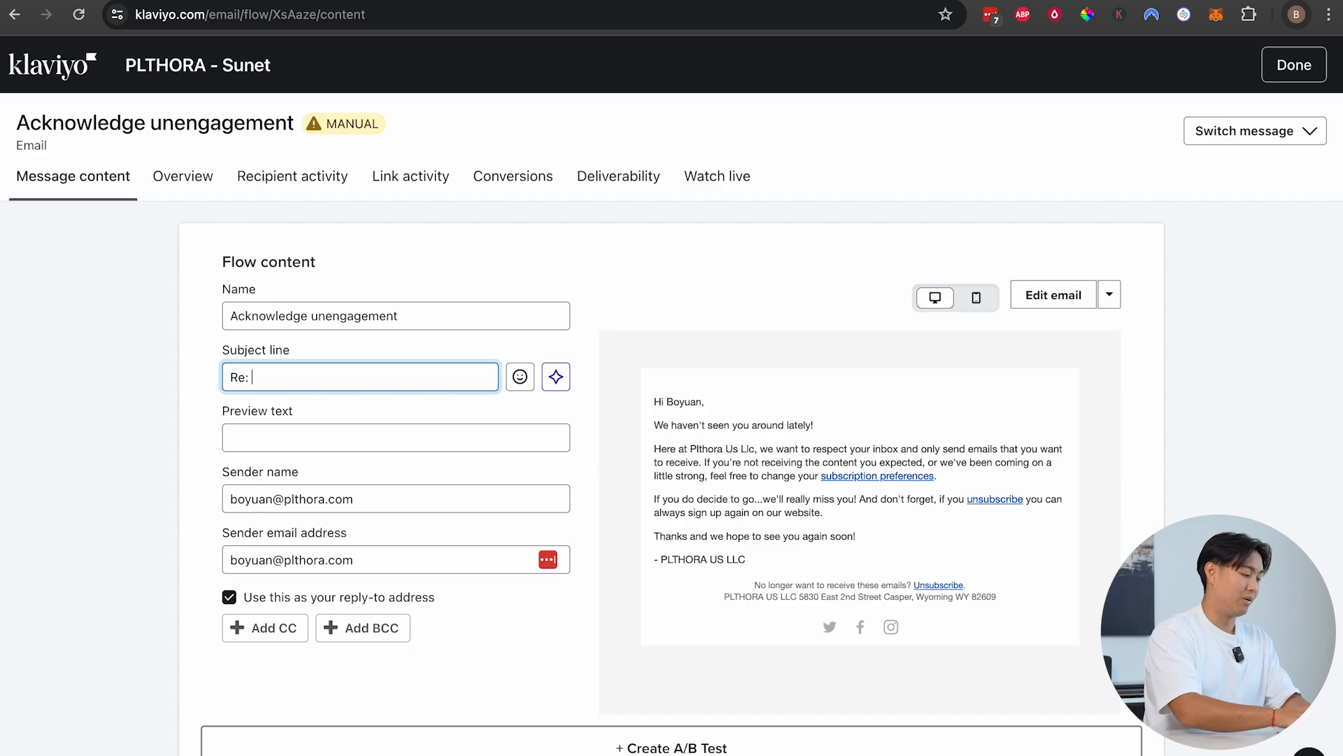
text(still)
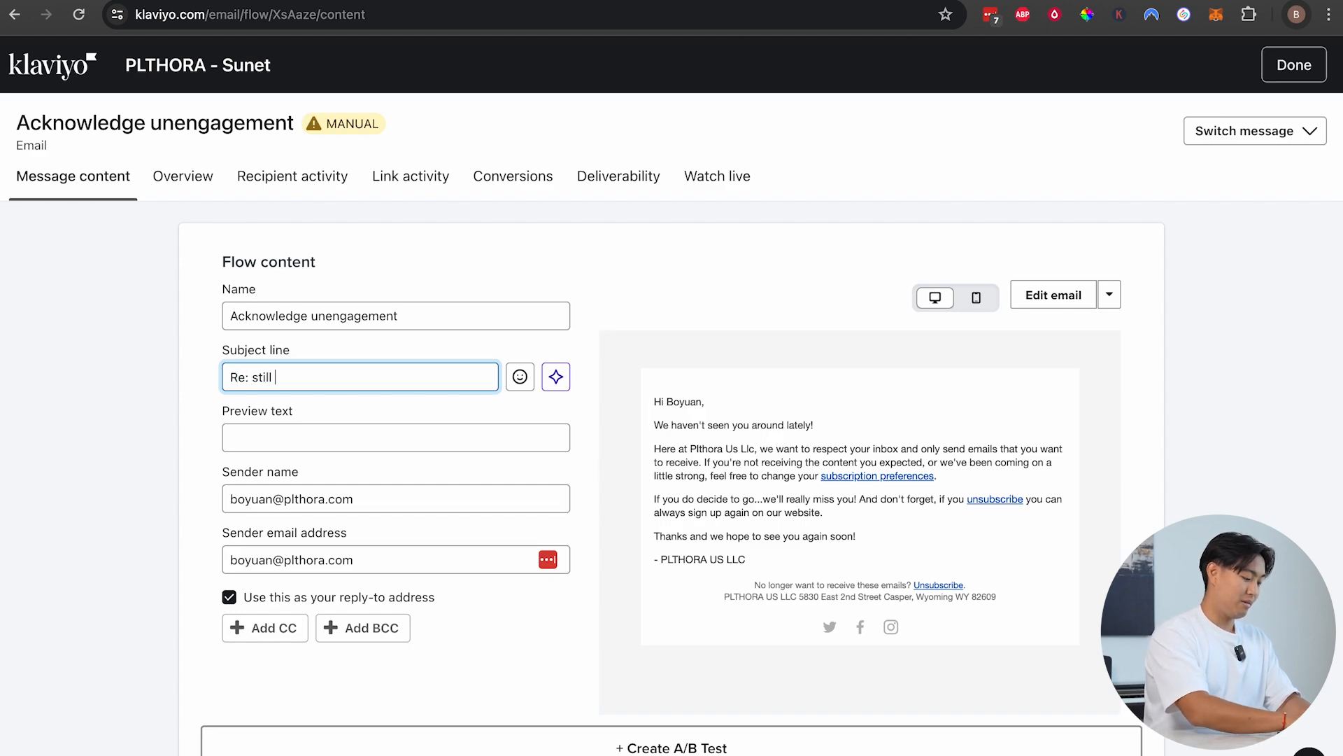
text(here?)
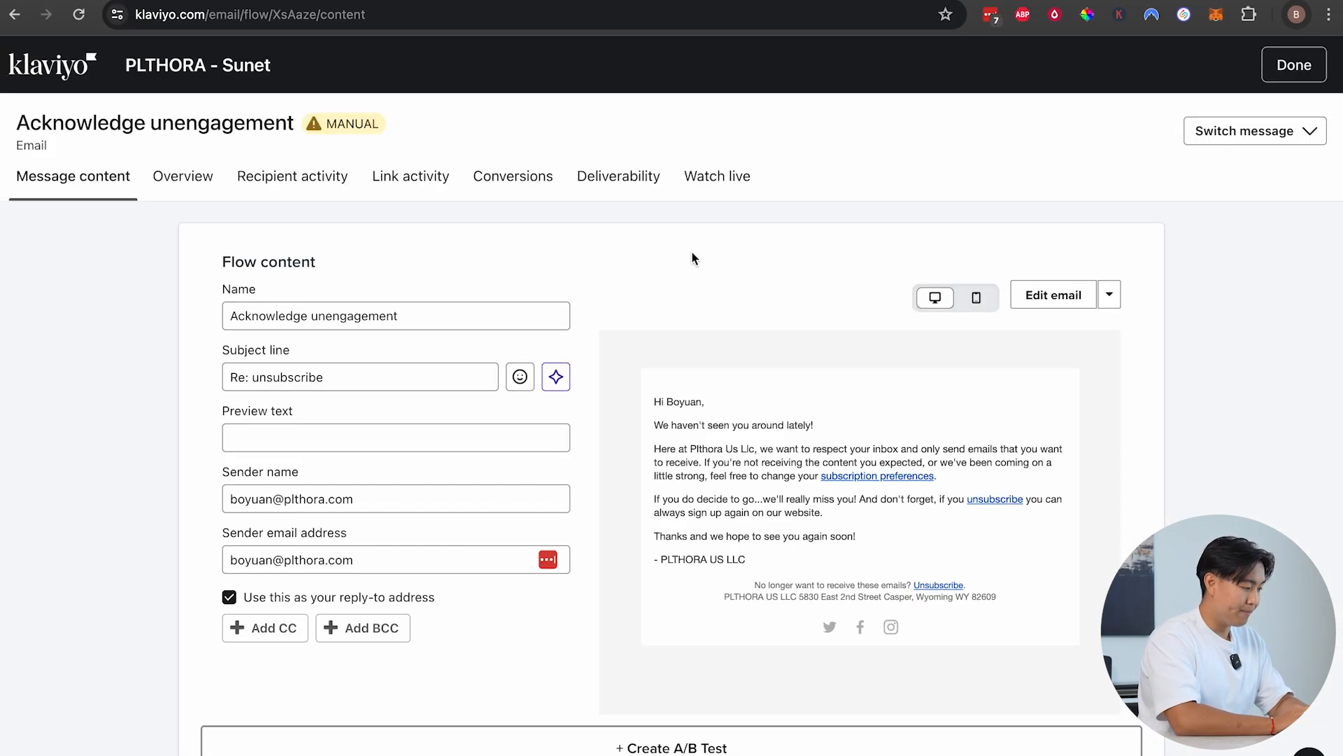
mouse_move(341, 354)
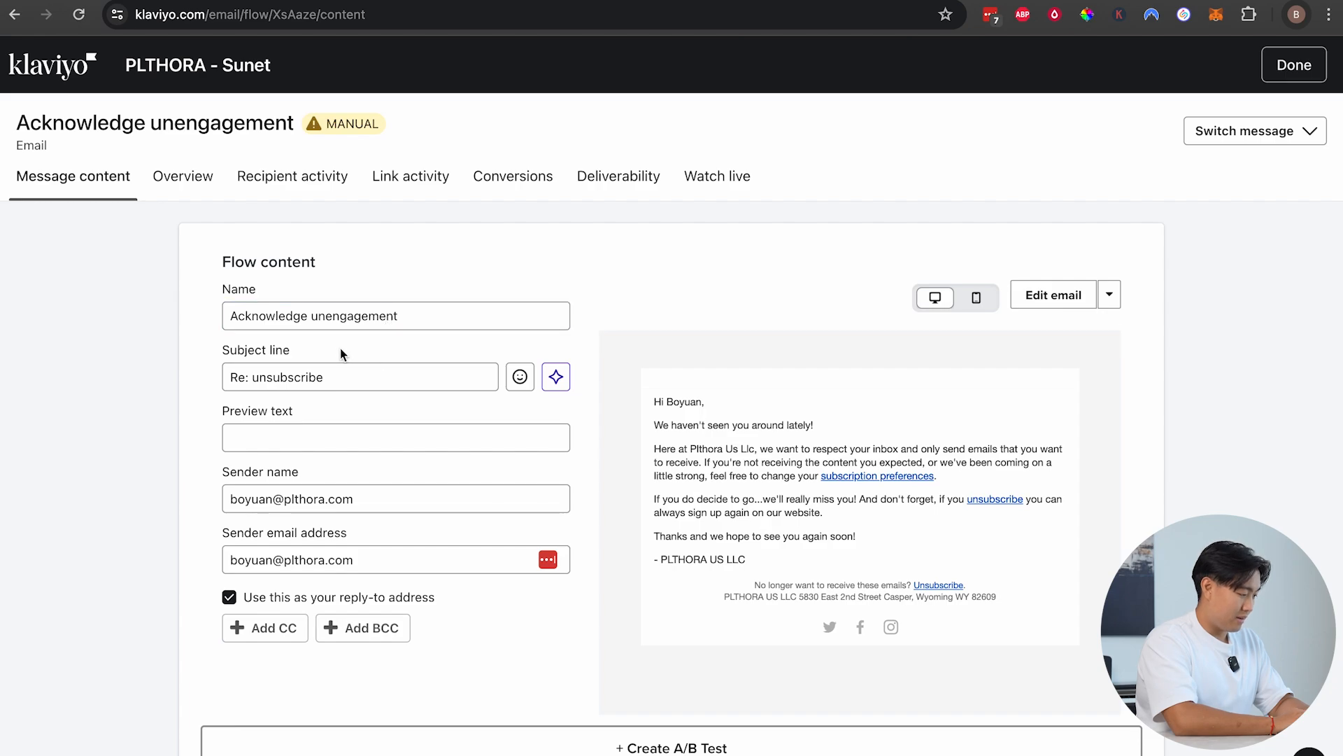
mouse_move(1041, 305)
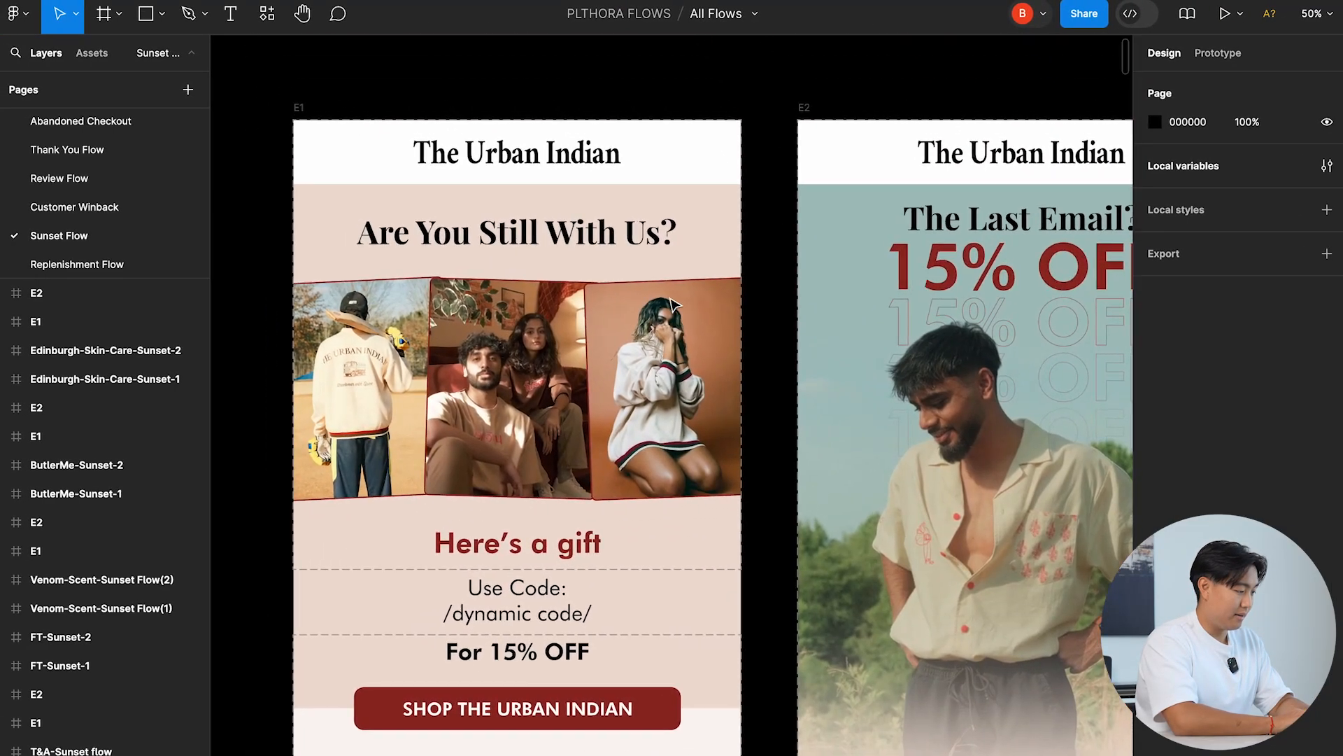
Step: Select Slice 1 inside the expanded E1 email frame in the Layers panel
scroll(down, 3)
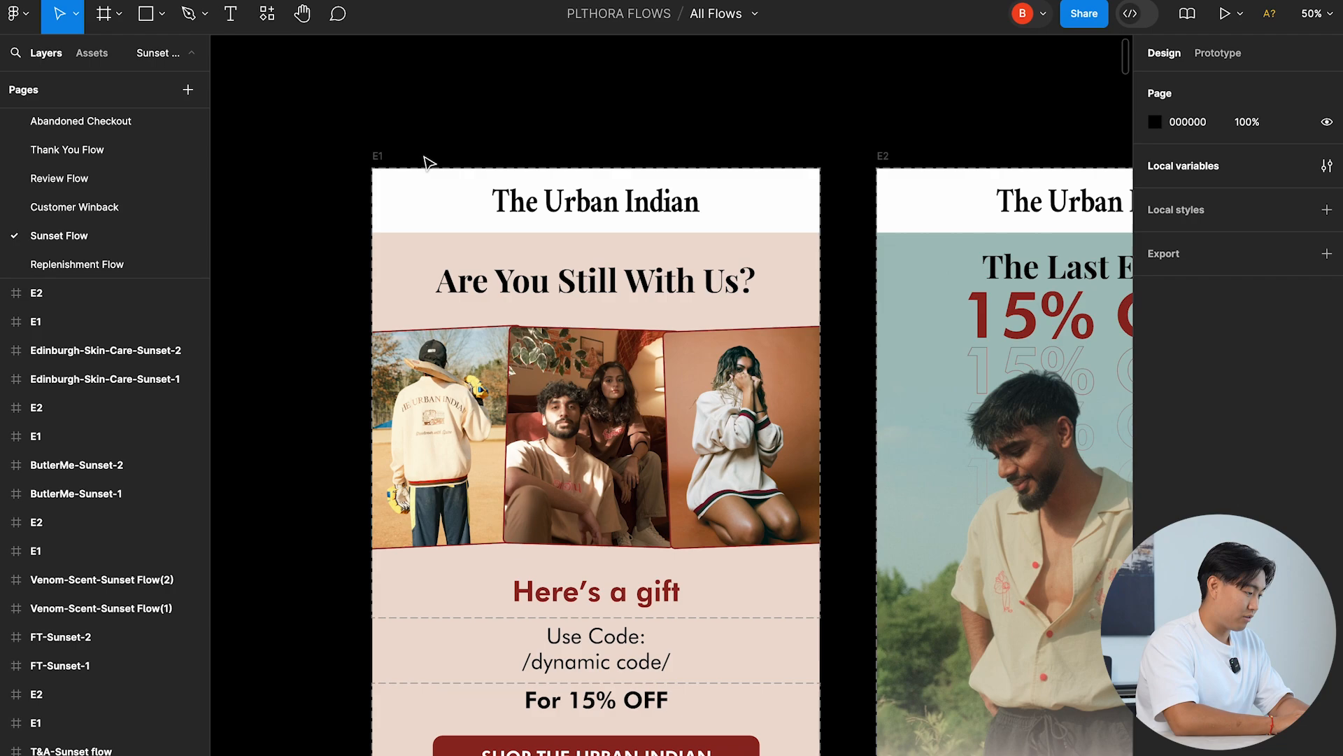
click(38, 294)
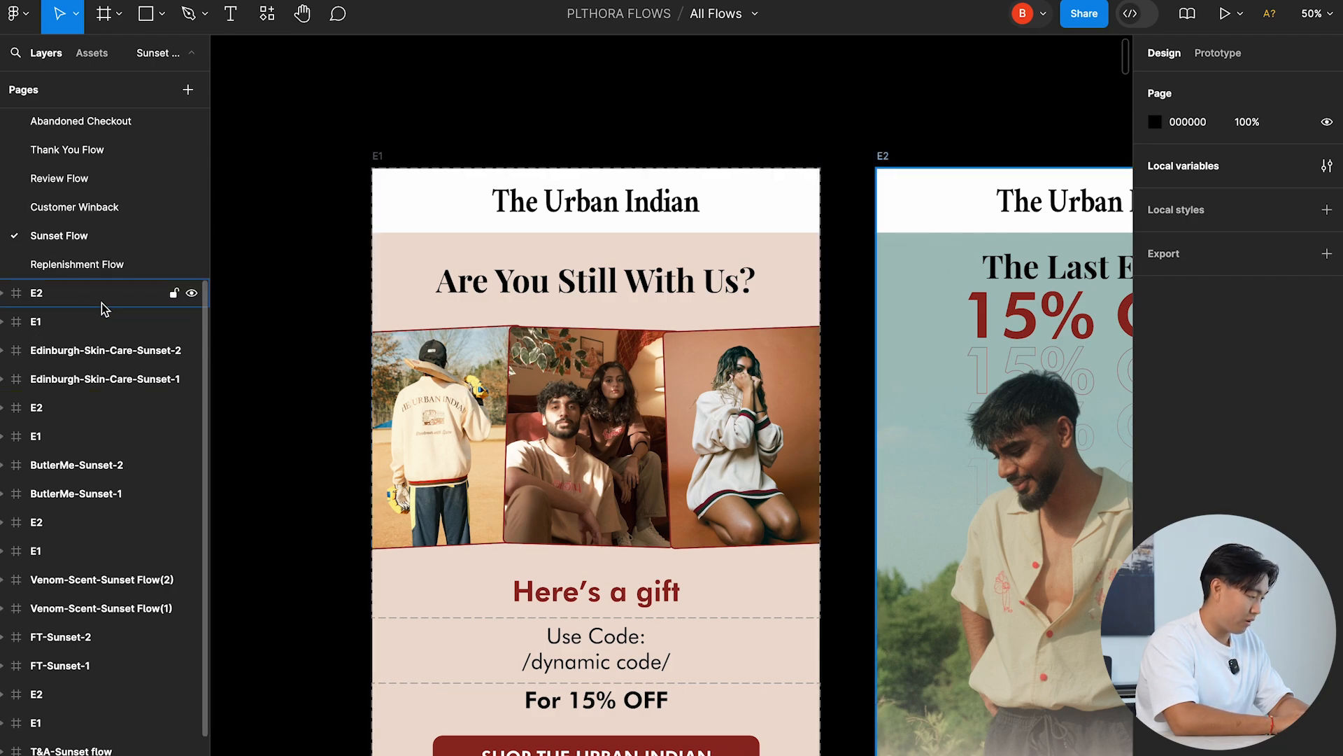
click(107, 350)
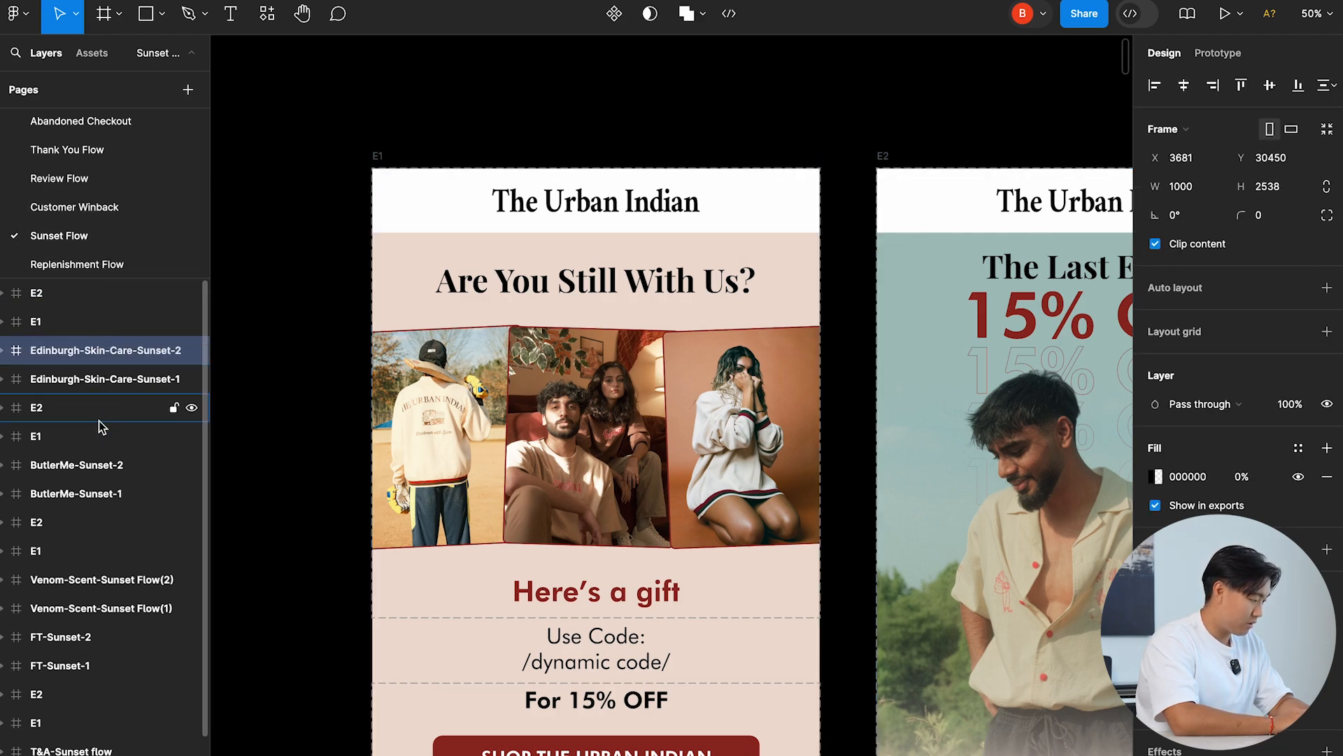
click(8, 321)
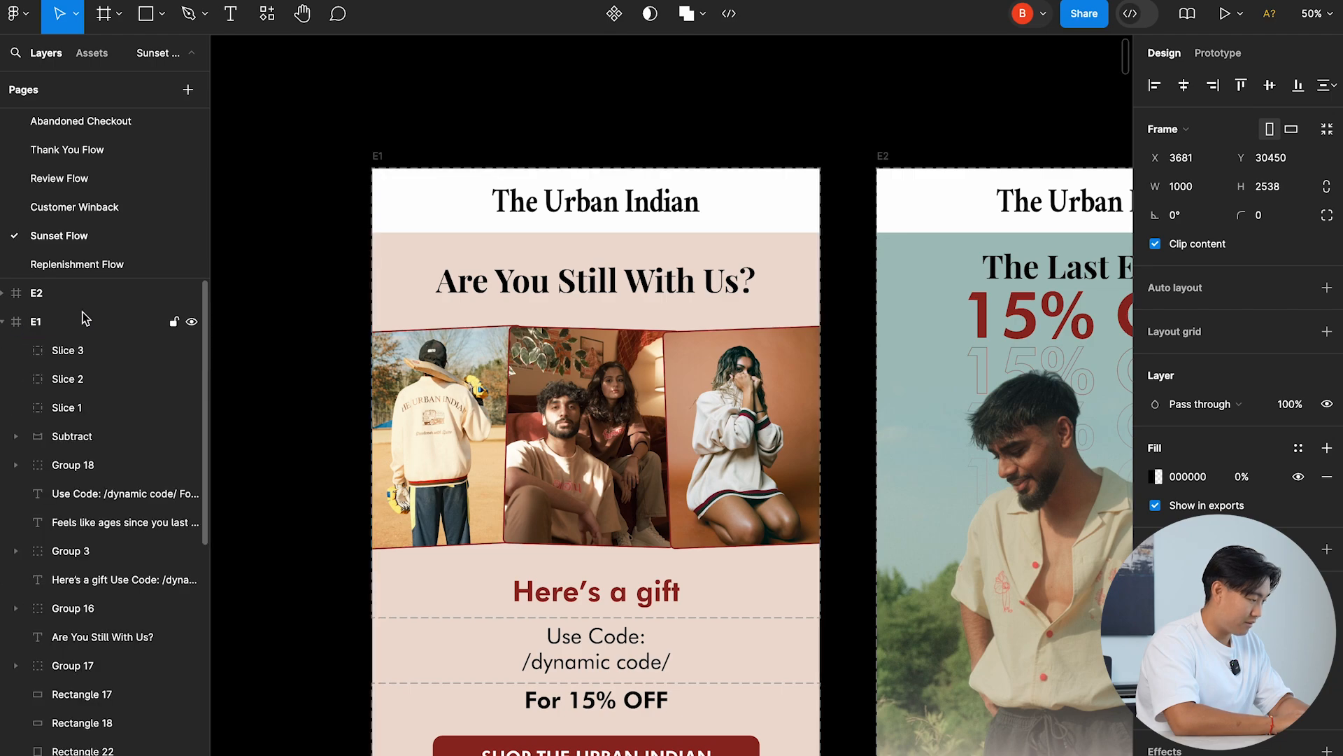
click(67, 407)
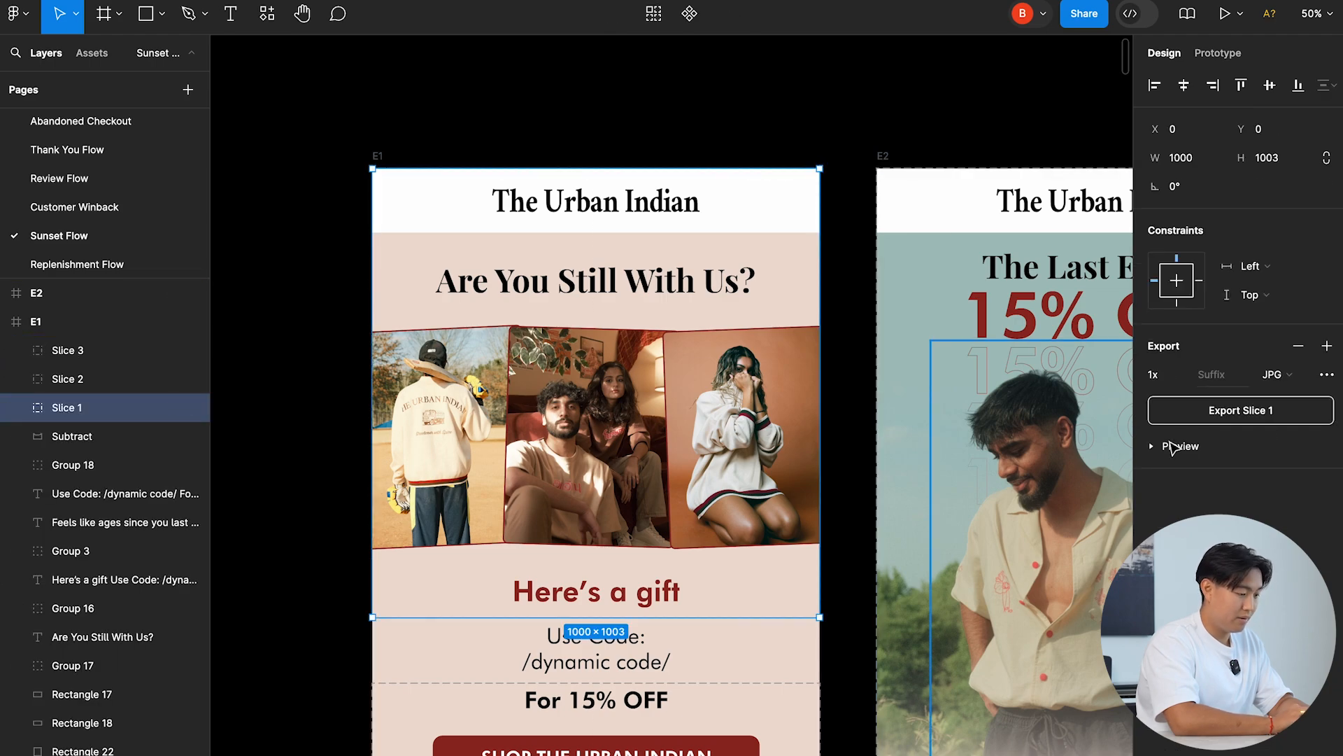
Step: Export the slice as a JPG named 'TUI SS 1.1' to the Desktop
click(1240, 410)
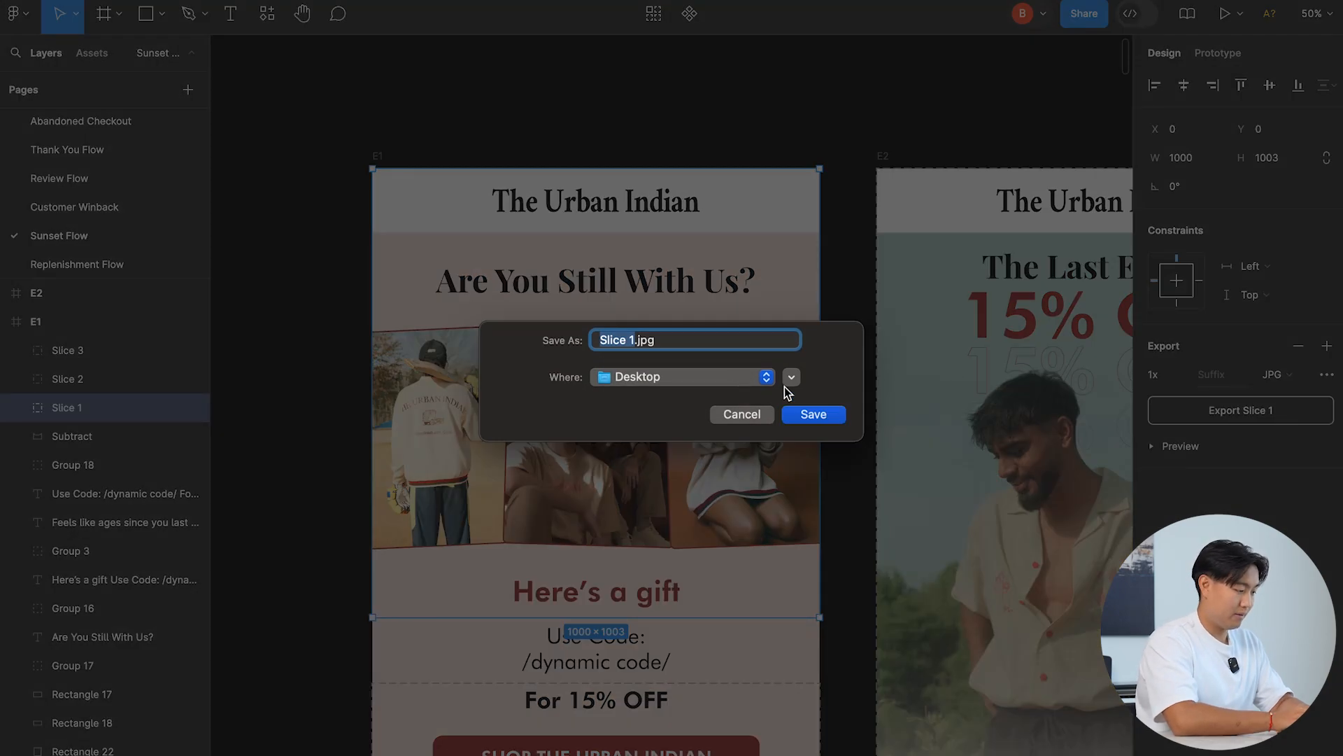
text(TUI SS)
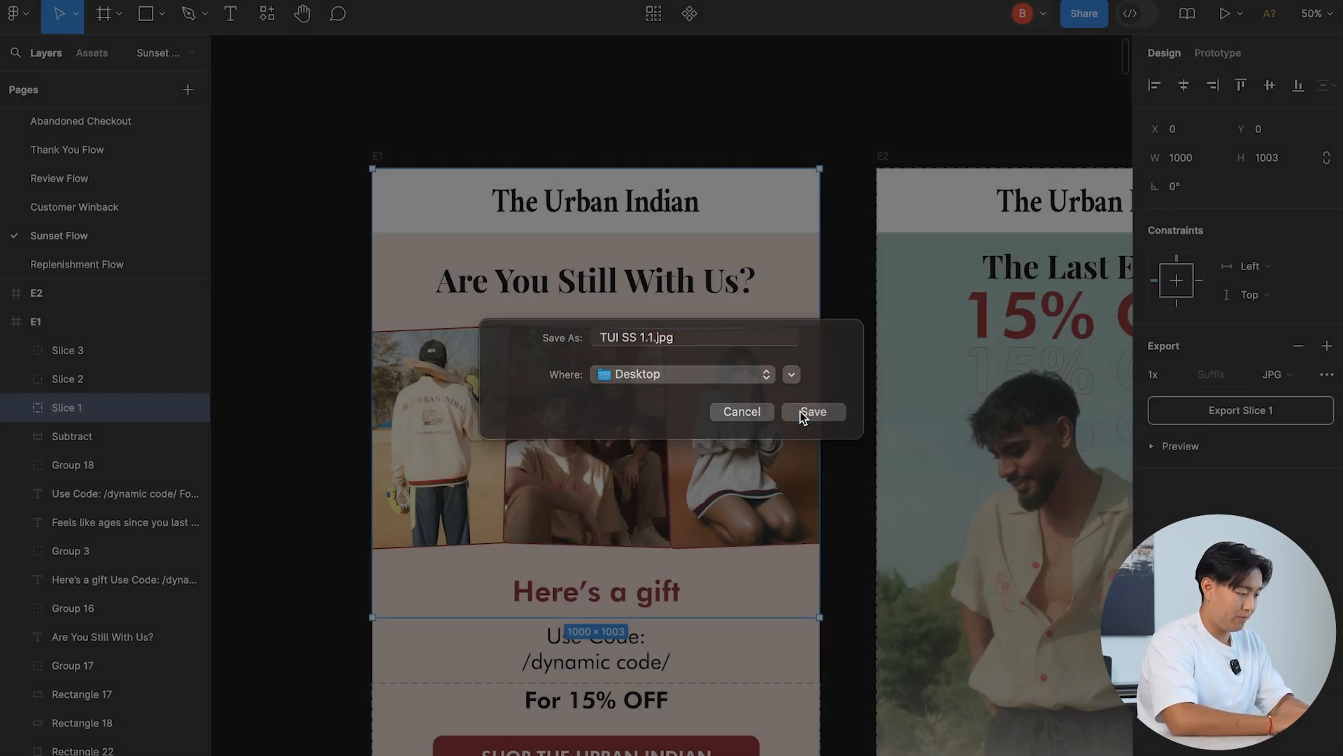
click(815, 411)
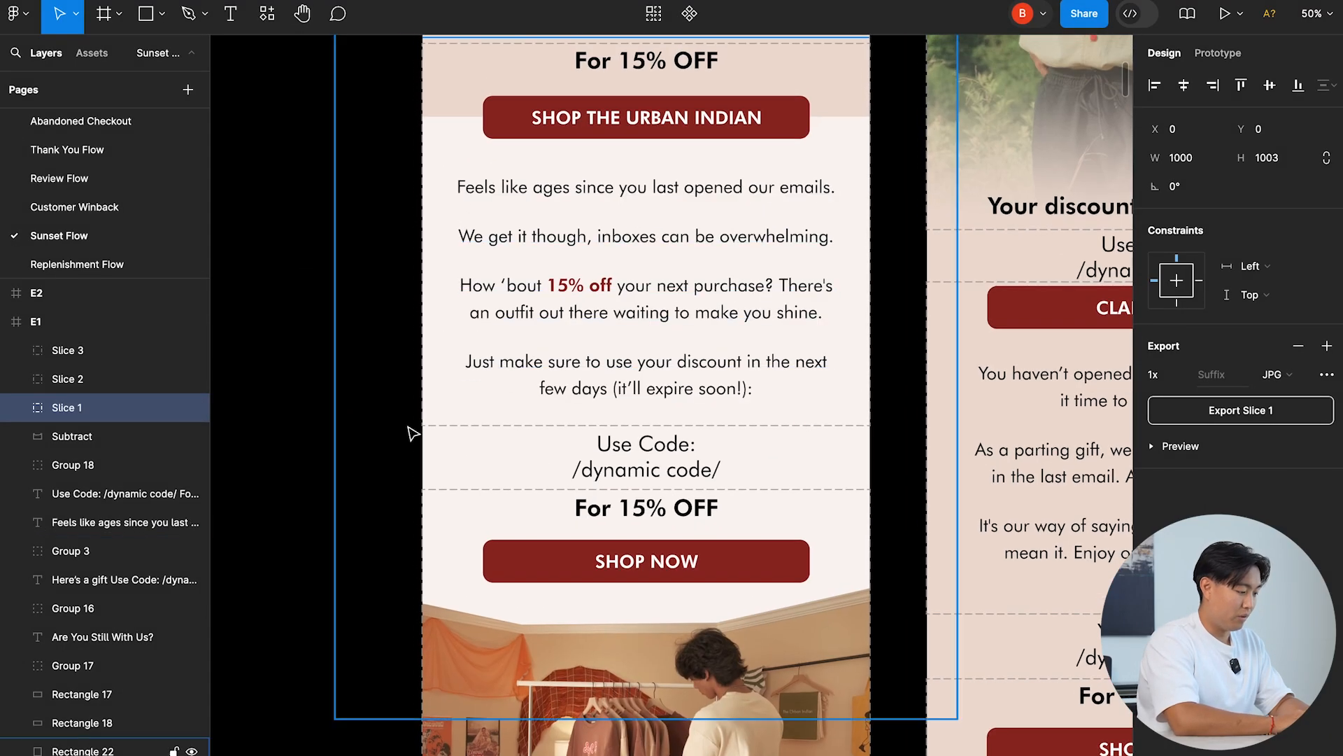